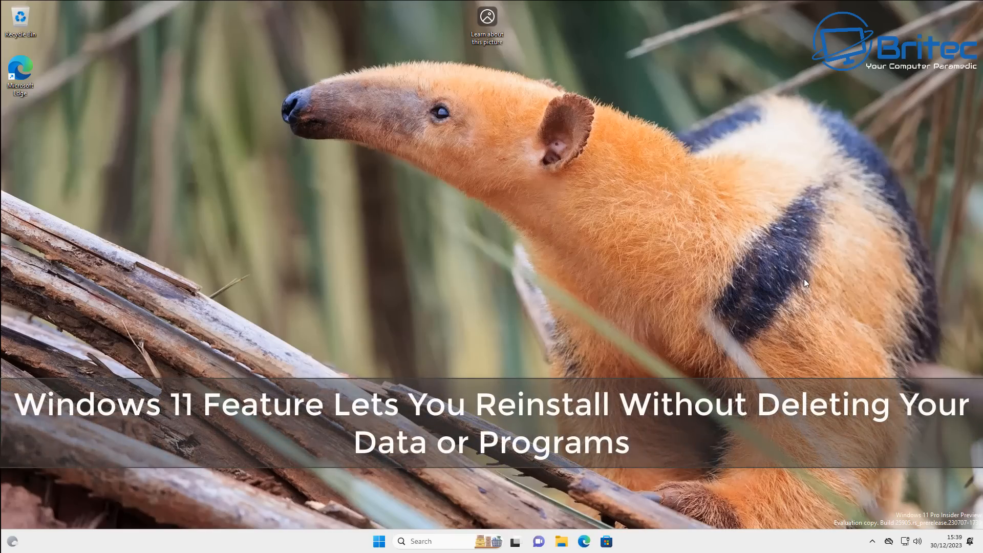
mouse_move(695, 339)
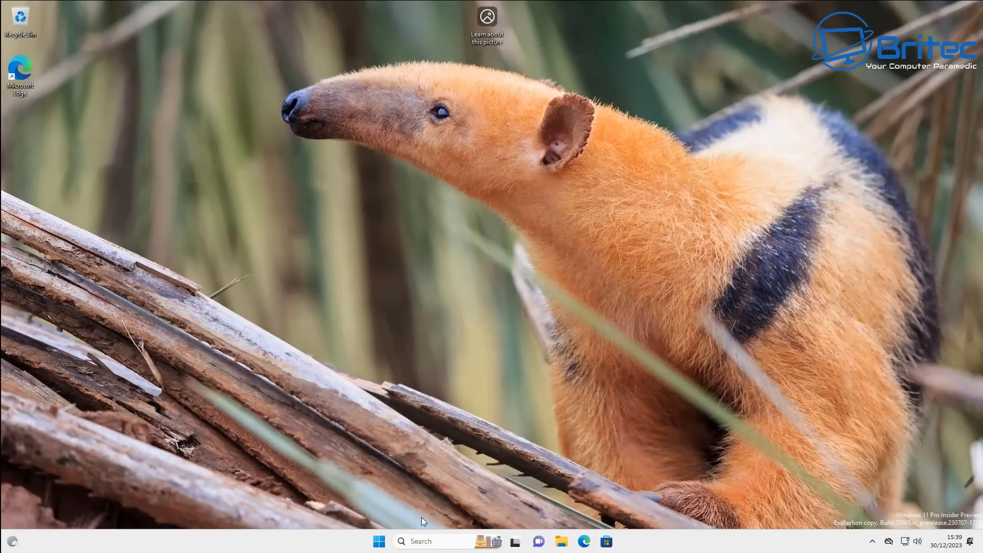
mouse_move(411, 541)
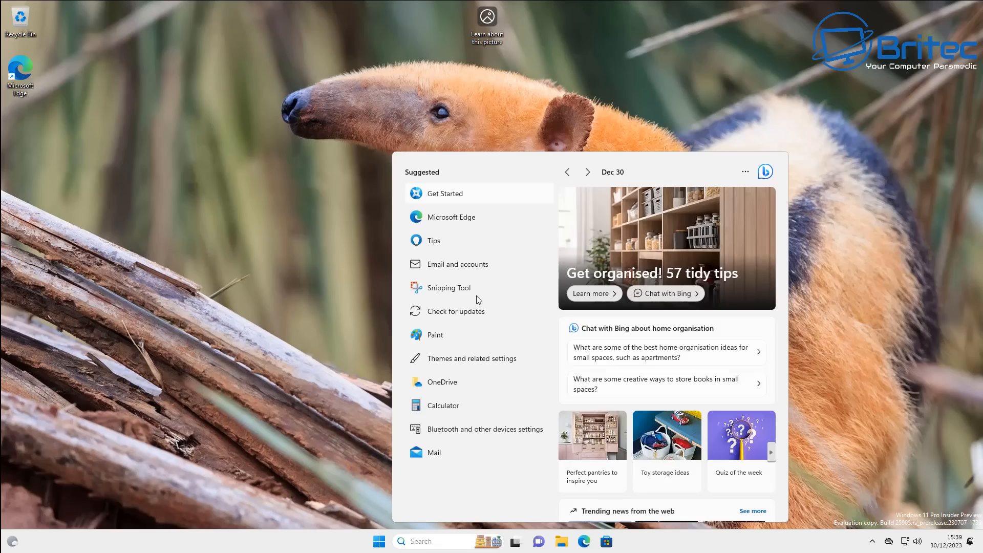
Step: Look up the Windows version information from Start with 'wi', then close it
left_click(378, 541)
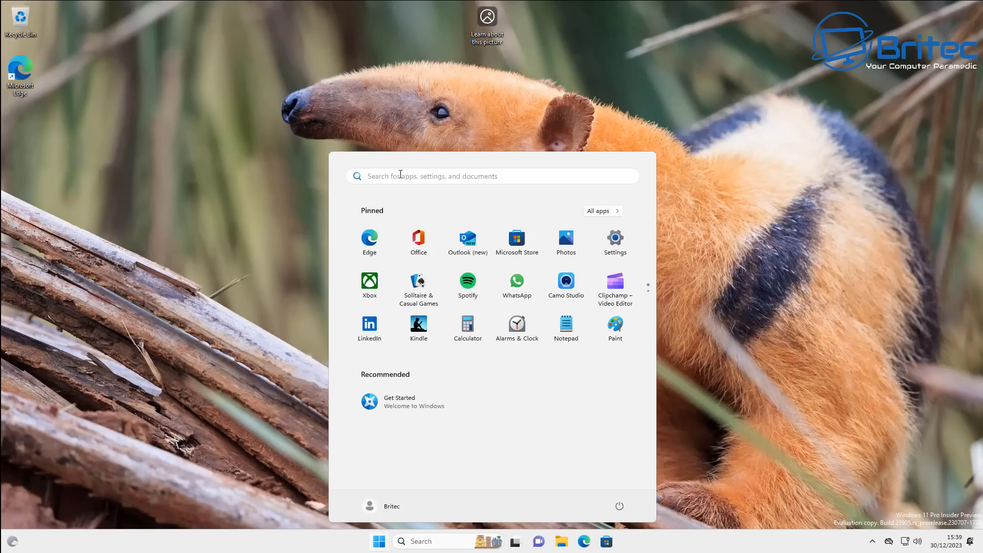
type("wi")
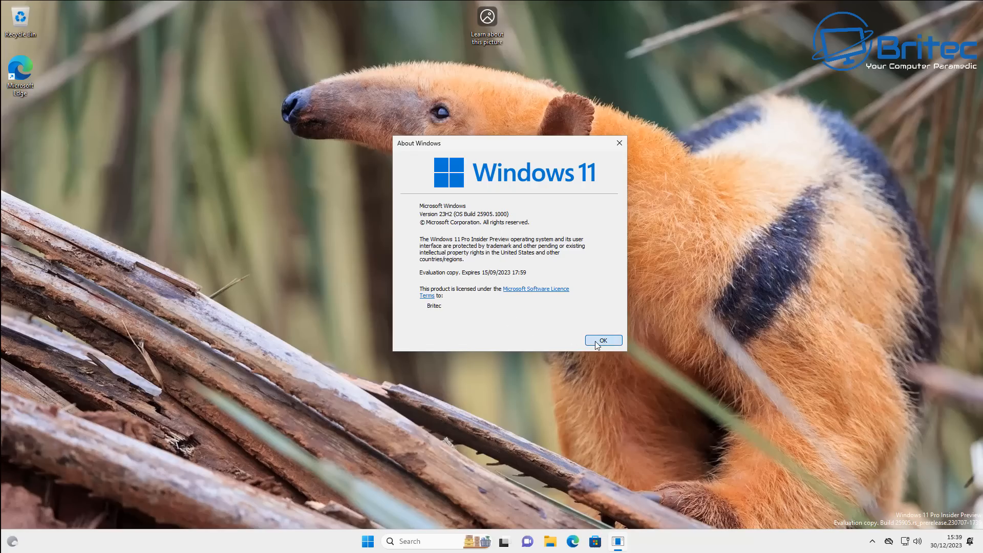
left_click(603, 340)
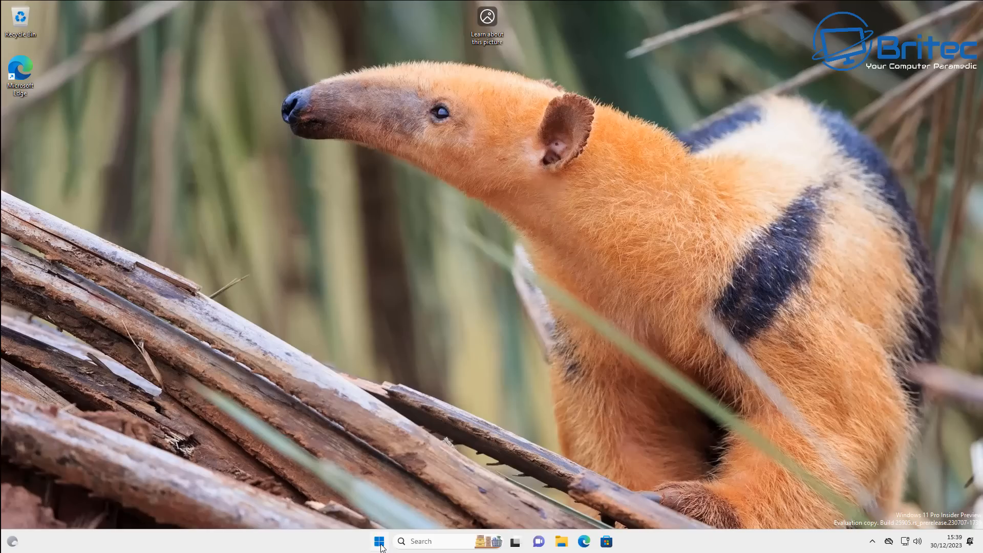
Step: Launch Settings from Start and scroll the System page to Recovery
left_click(378, 542)
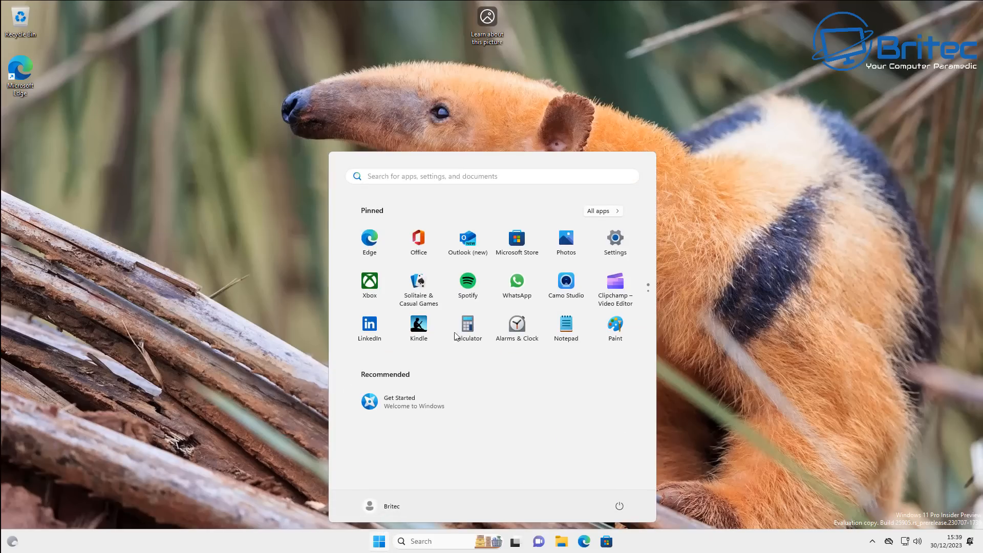
left_click(614, 238)
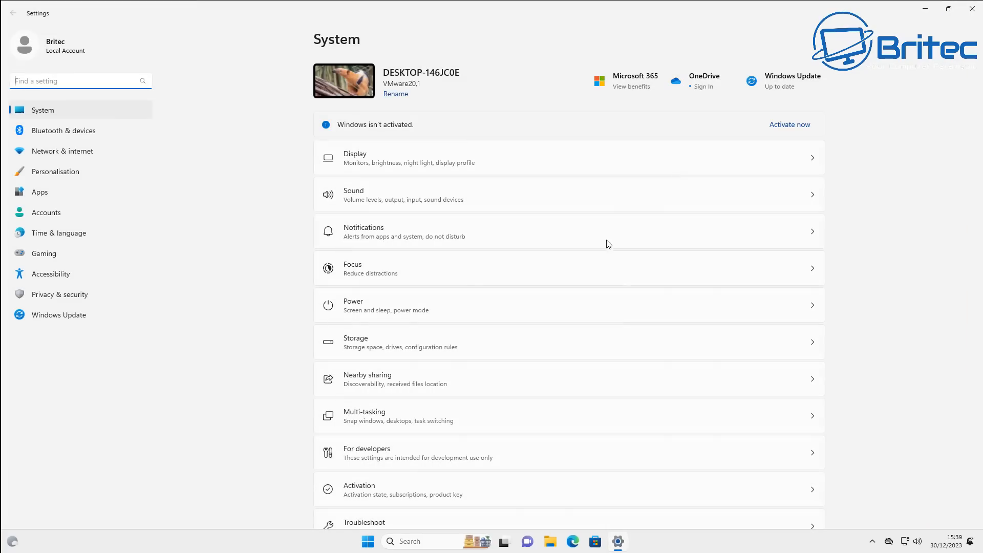
mouse_move(72, 368)
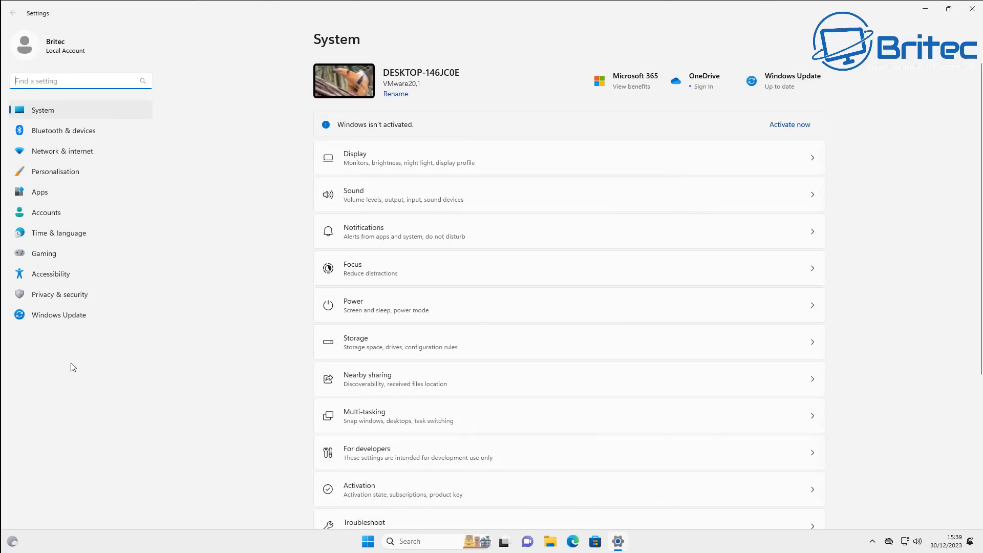
mouse_move(59, 113)
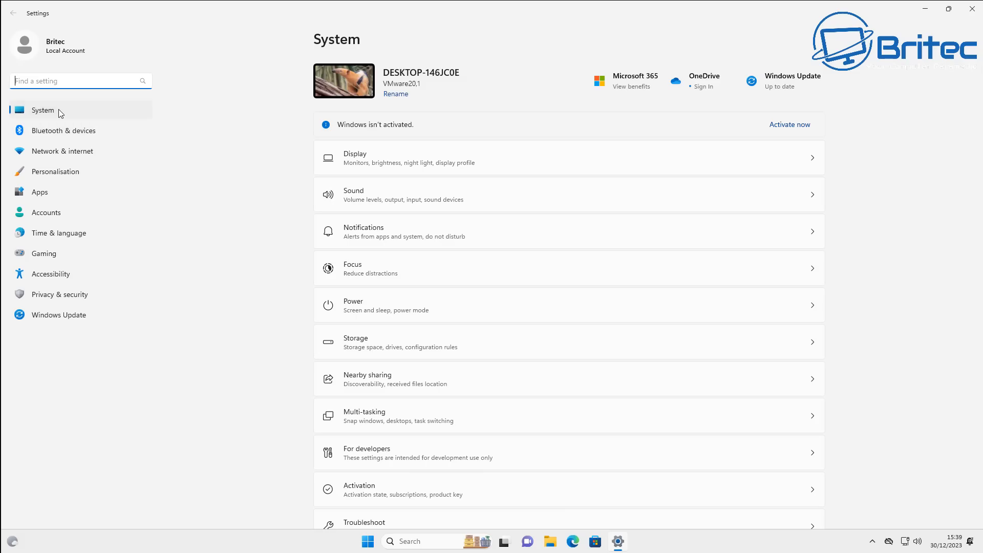
mouse_move(405, 345)
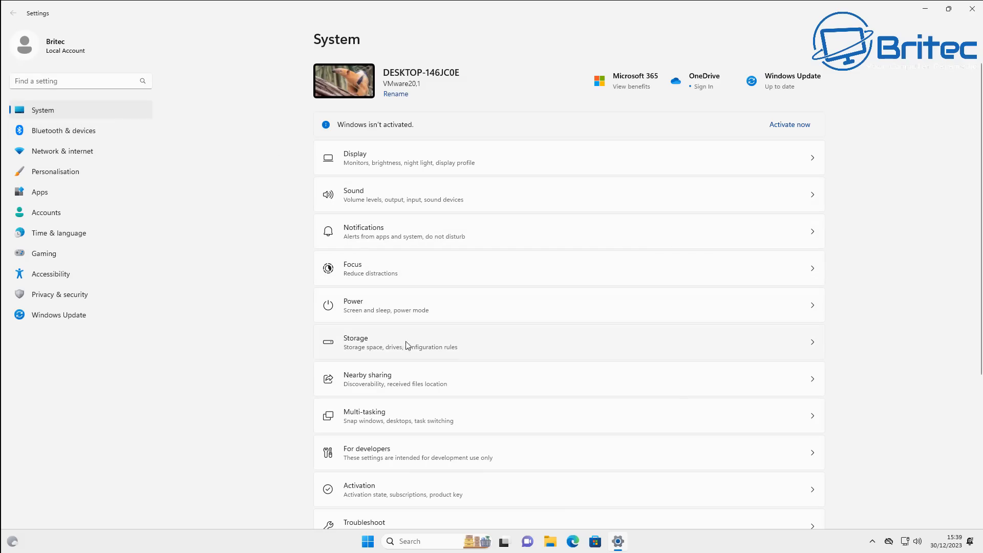
scroll("down", 3)
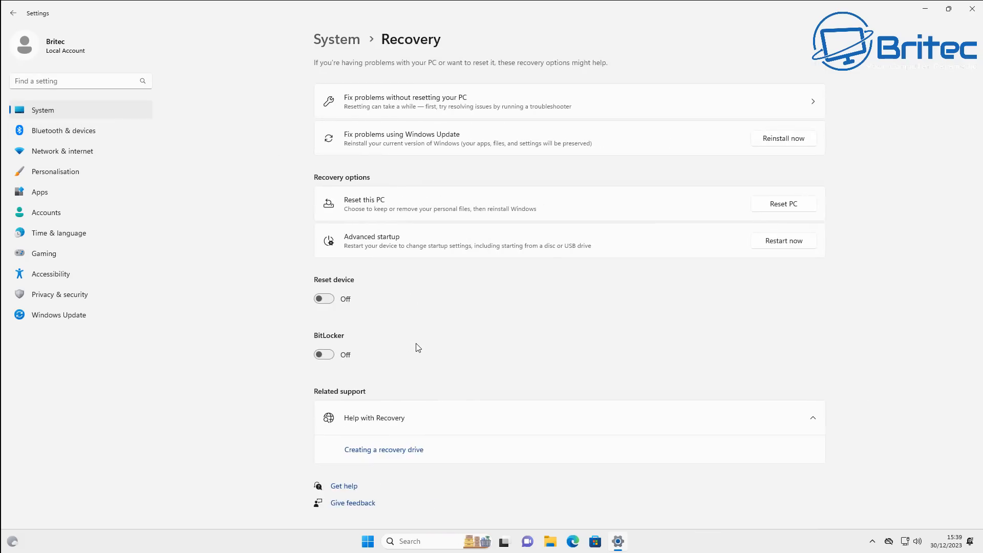
mouse_move(455, 148)
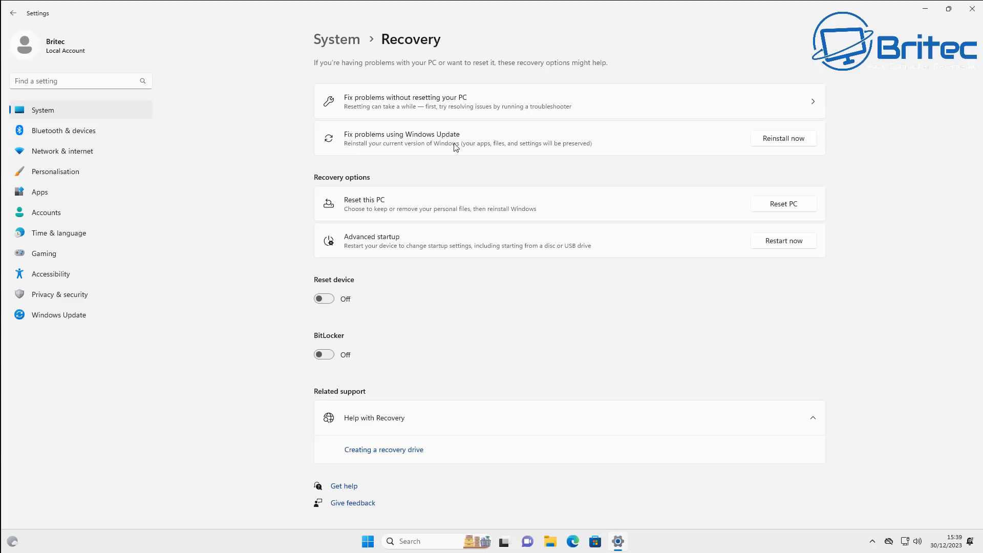
mouse_move(363, 142)
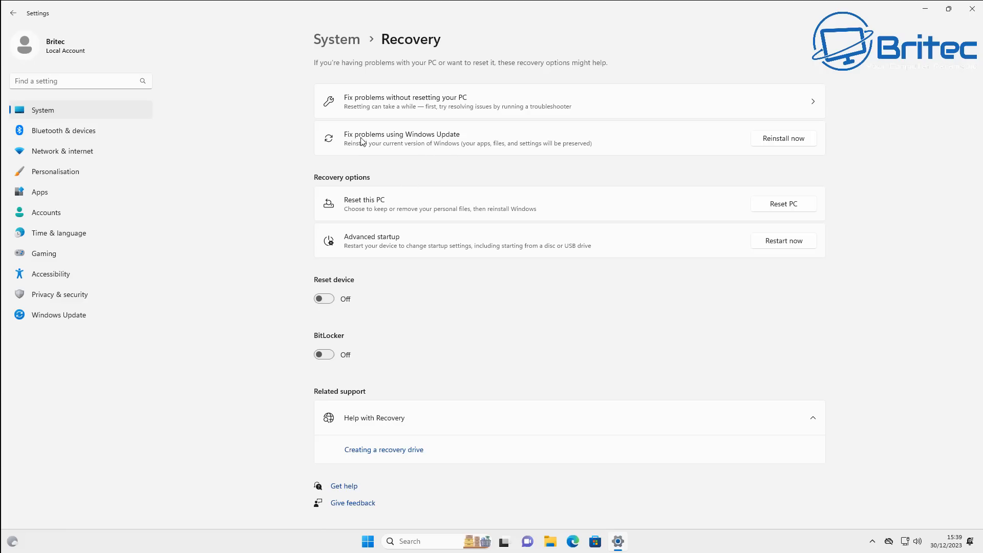
mouse_move(406, 148)
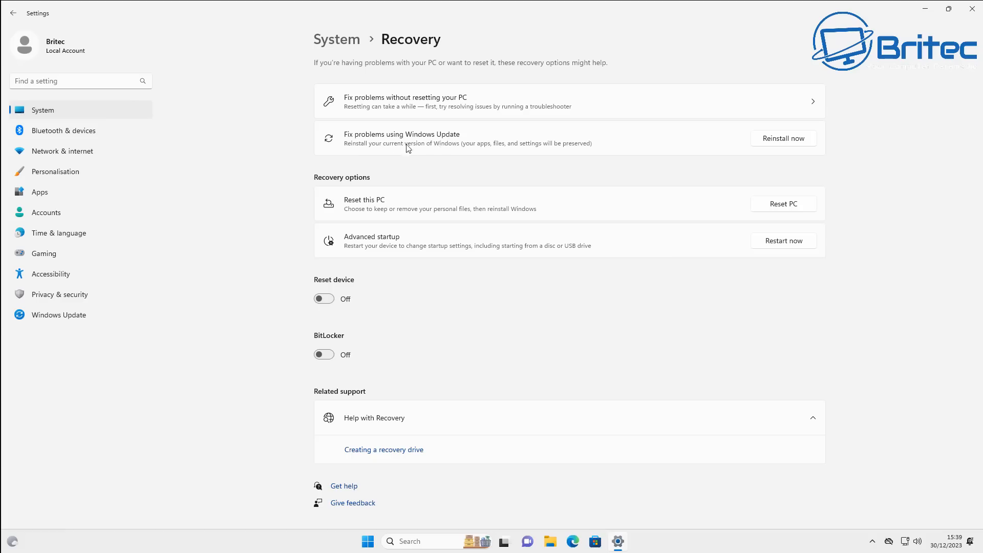
mouse_move(456, 156)
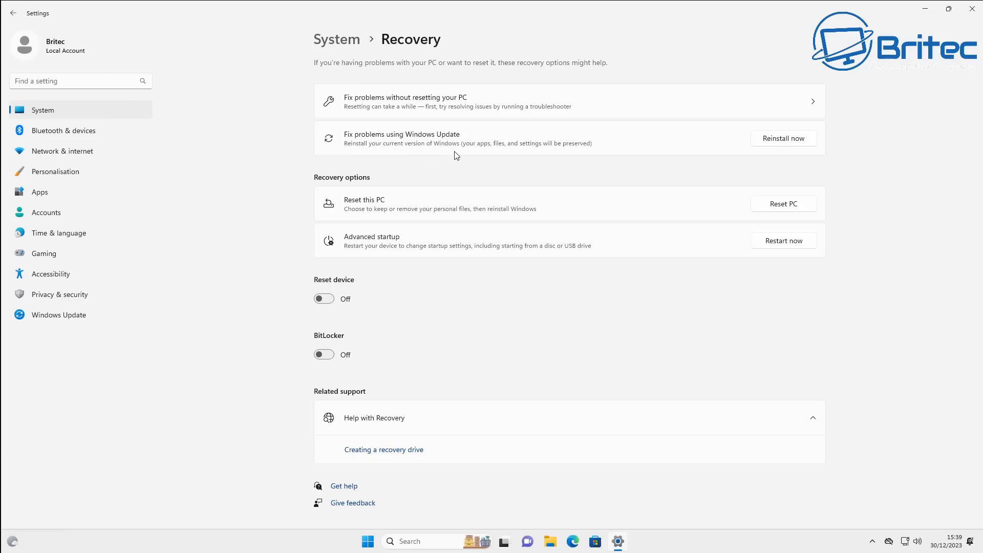
mouse_move(512, 153)
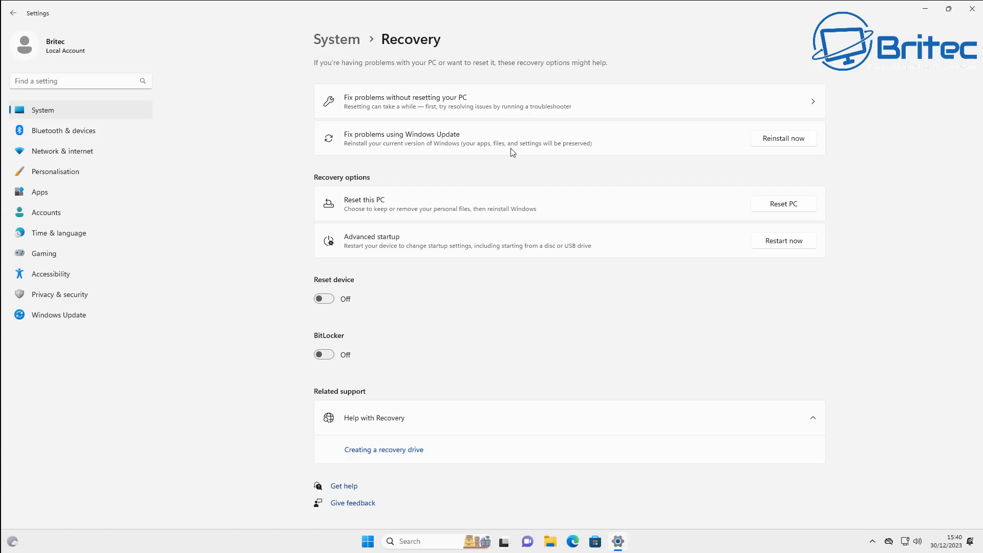
mouse_move(580, 152)
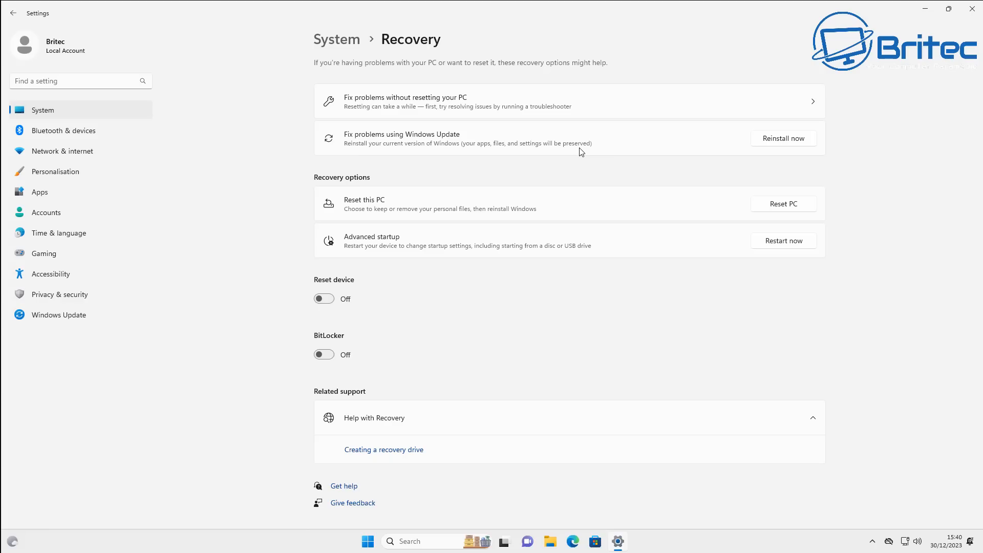
mouse_move(769, 144)
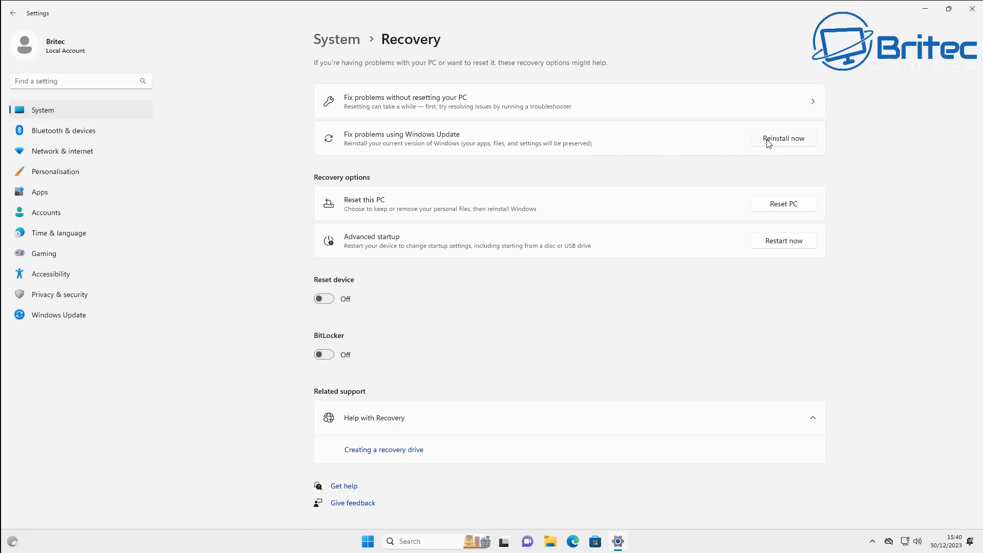
Step: Start 'Reinstall now' via Windows Update, leaving the 15-minute automatic restart unticked
left_click(783, 139)
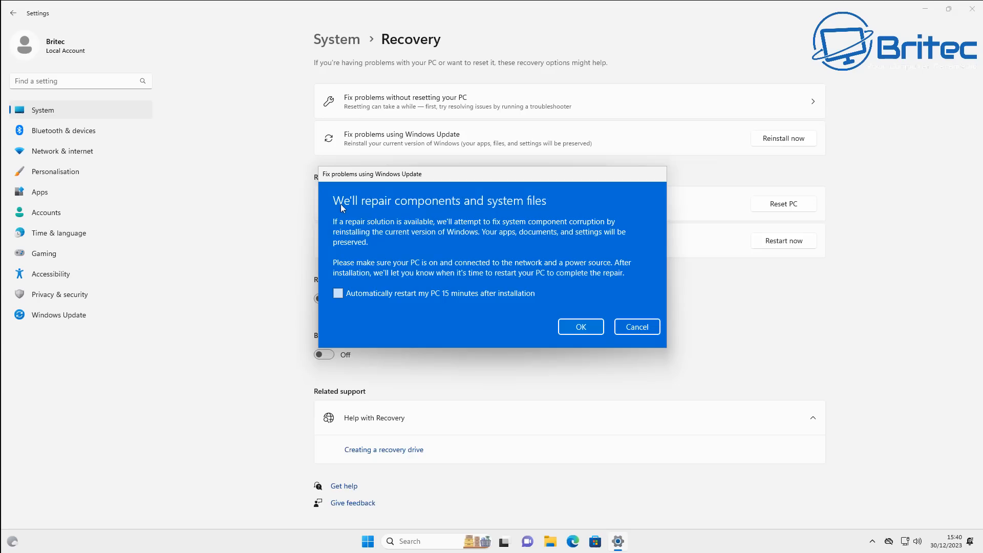
mouse_move(374, 213)
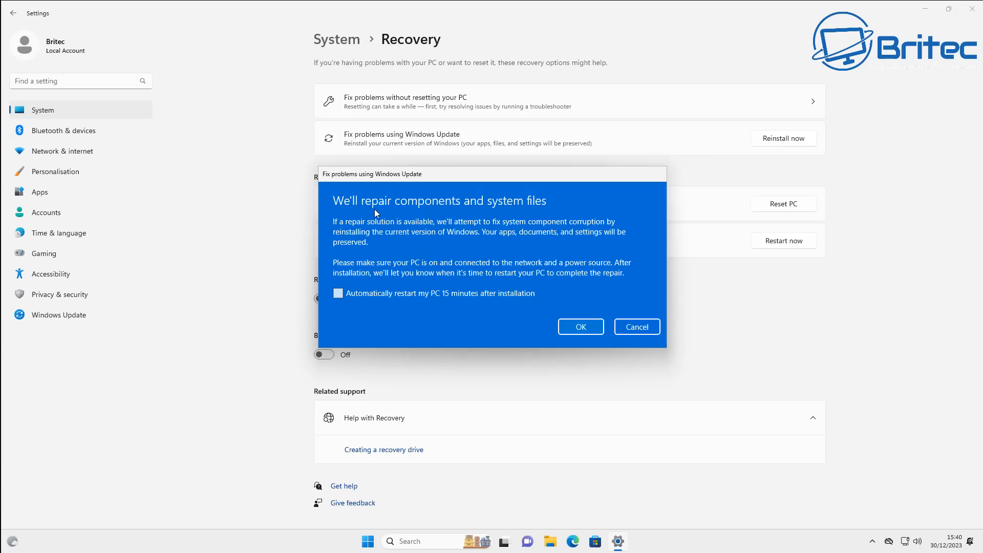
mouse_move(541, 213)
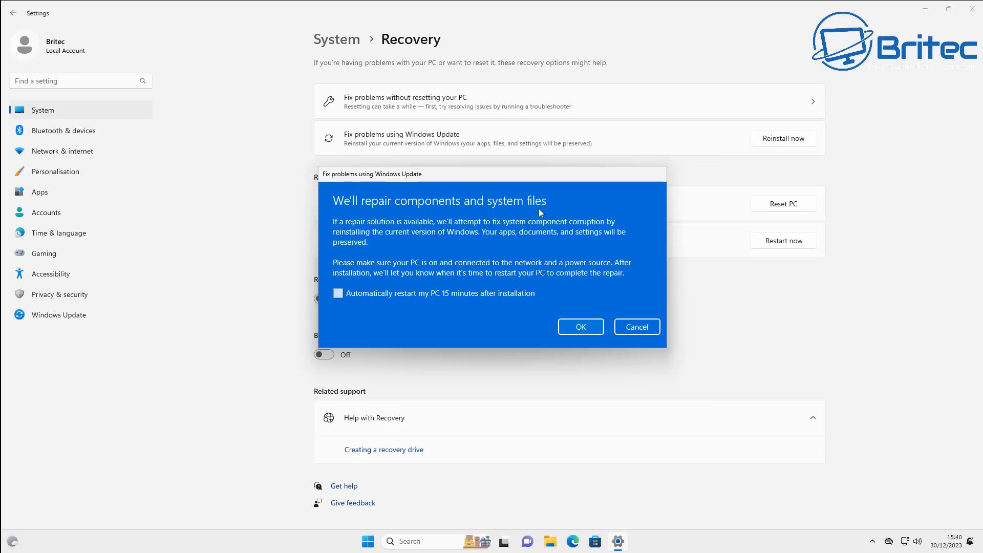
mouse_move(362, 245)
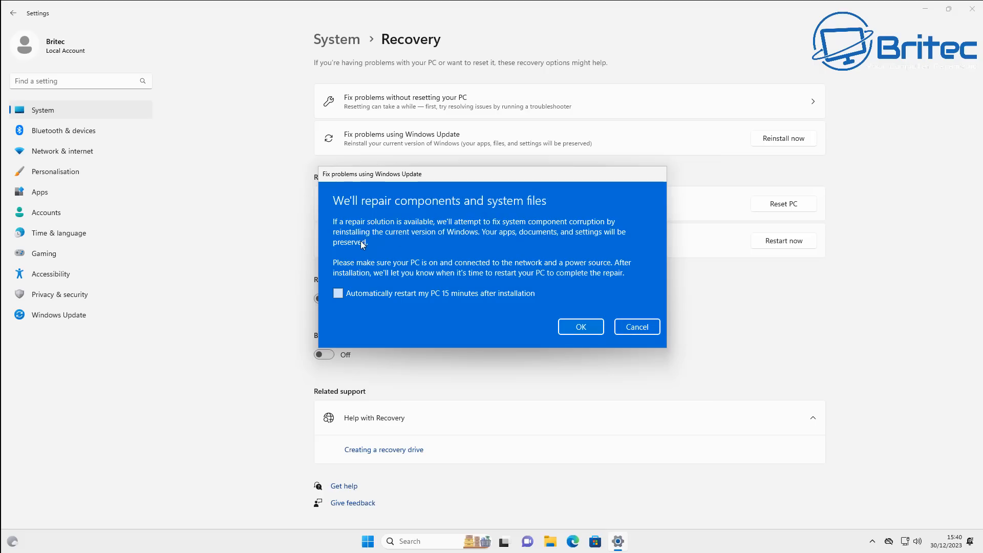
mouse_move(365, 245)
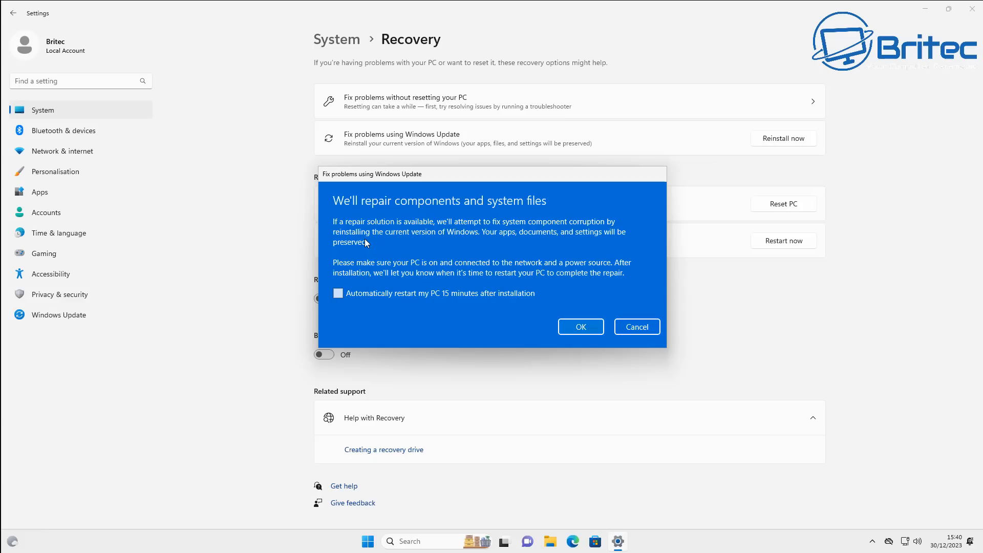
mouse_move(331, 307)
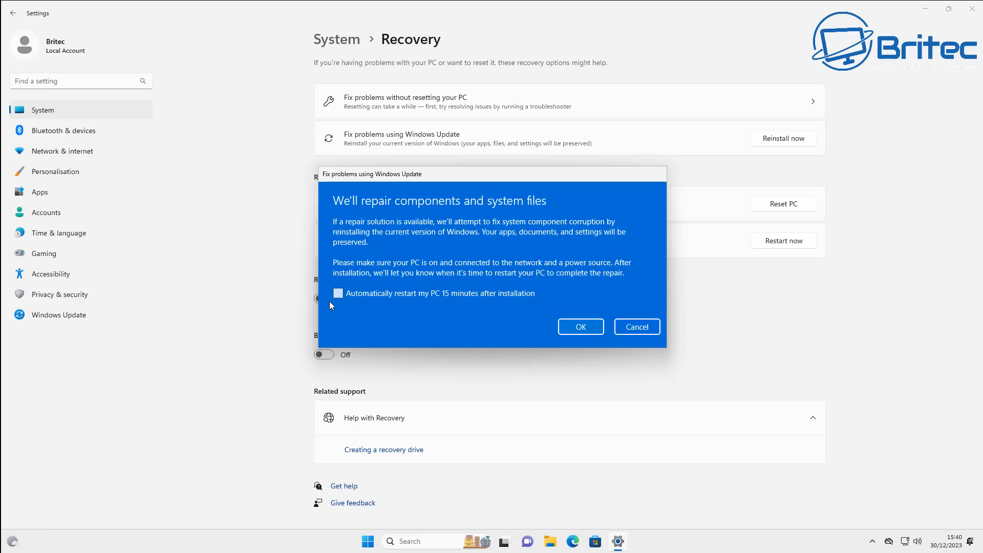
left_click(338, 293)
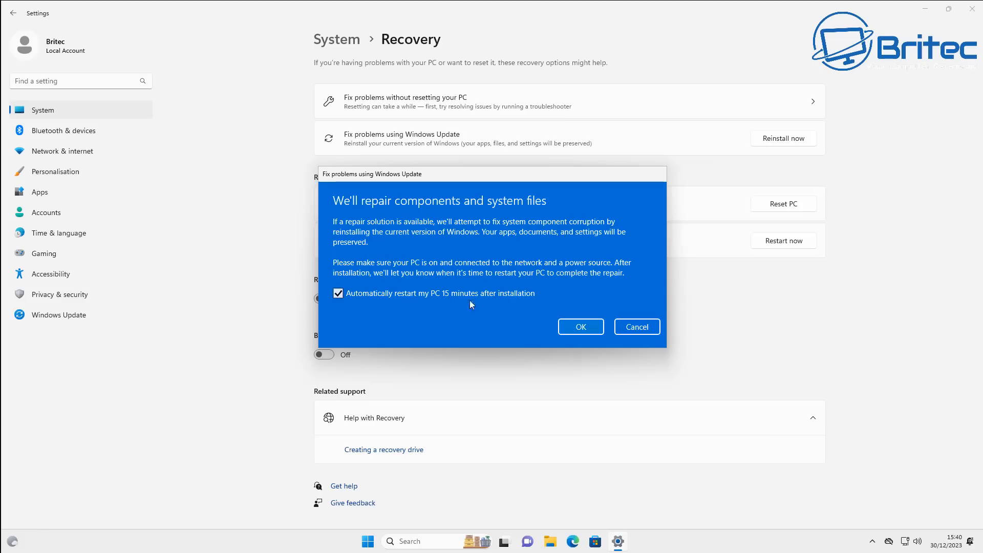
left_click(338, 293)
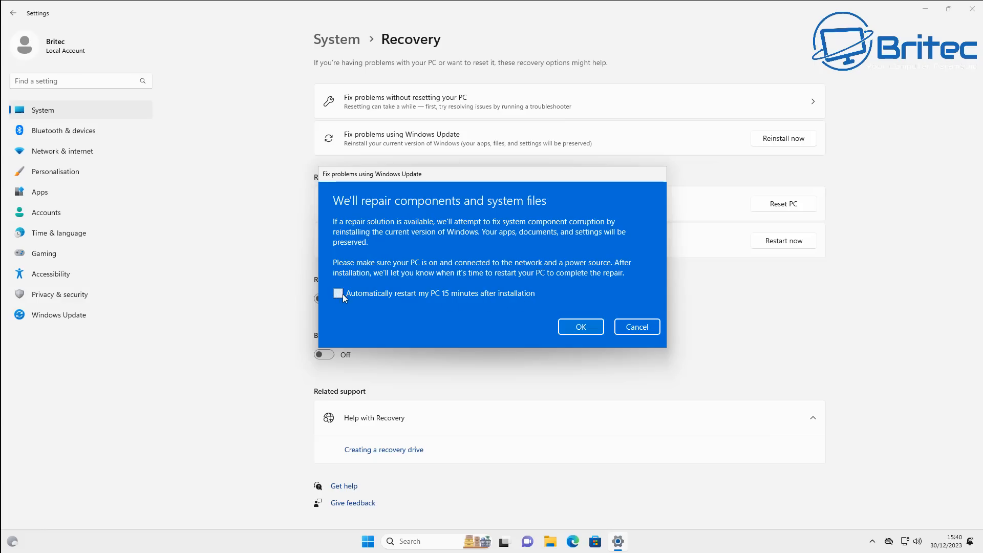
Step: Confirm the Windows repair and download and install all available updates
left_click(580, 327)
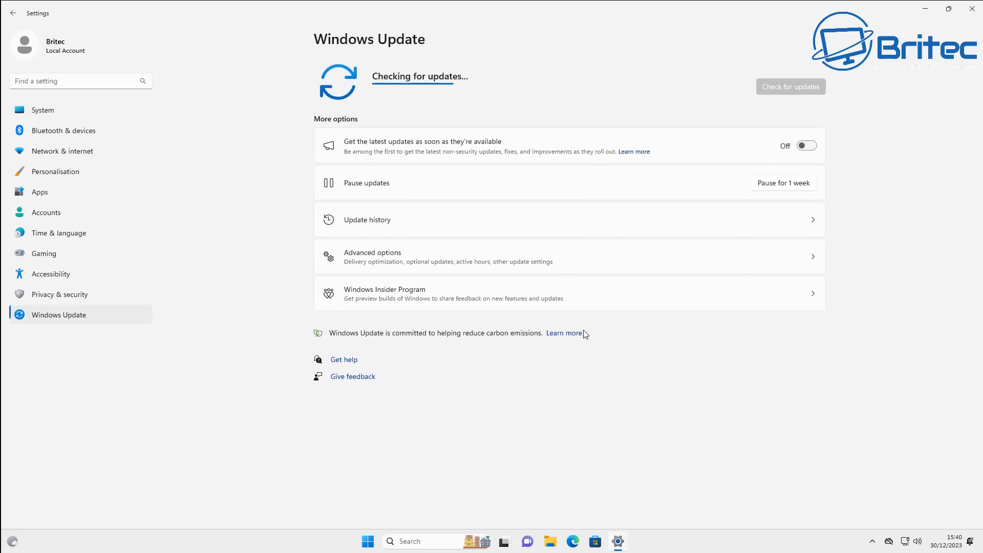
mouse_move(472, 93)
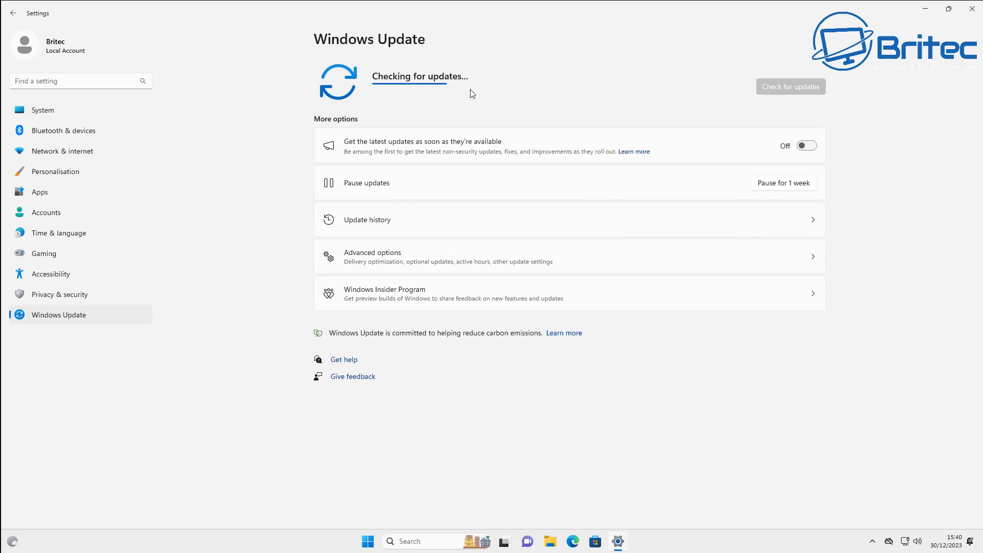
mouse_move(682, 105)
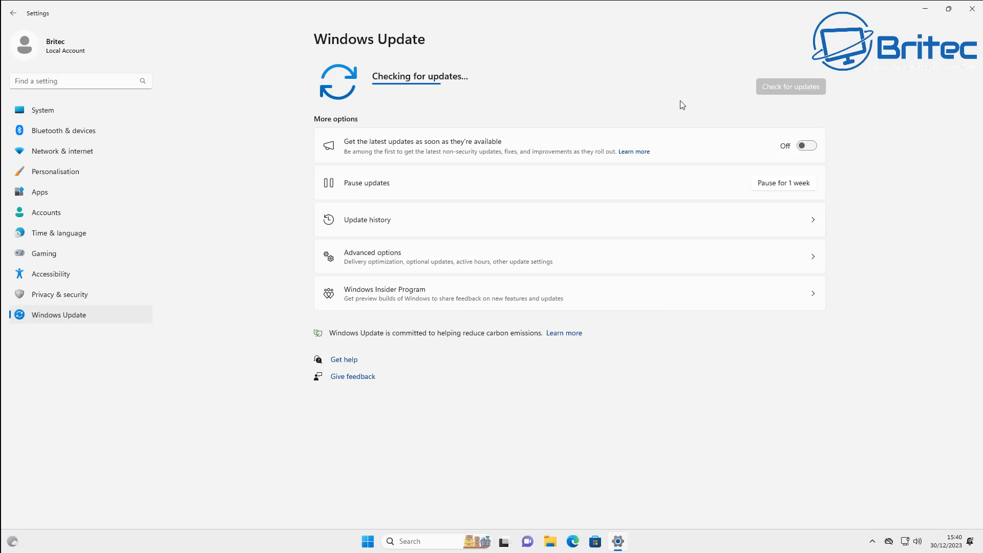
mouse_move(670, 106)
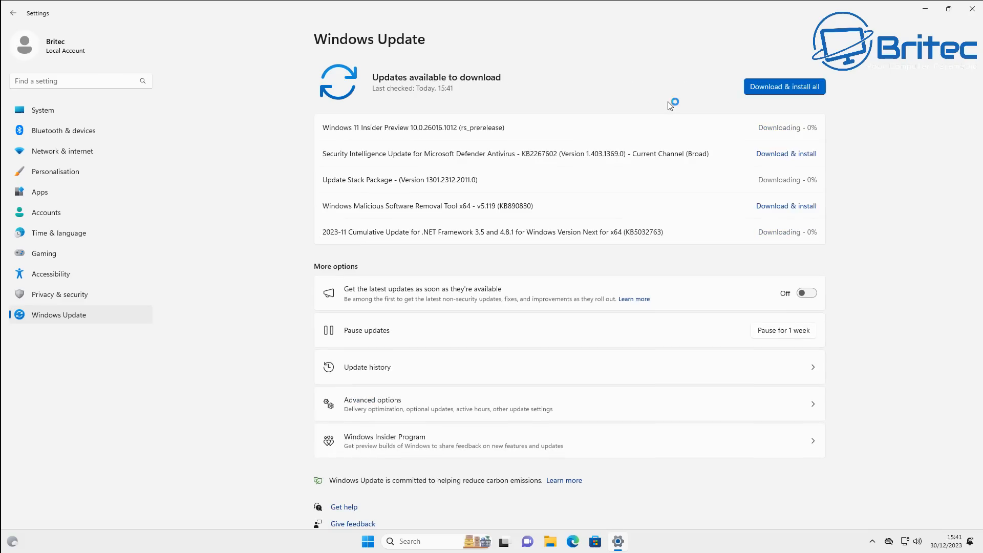
left_click(784, 86)
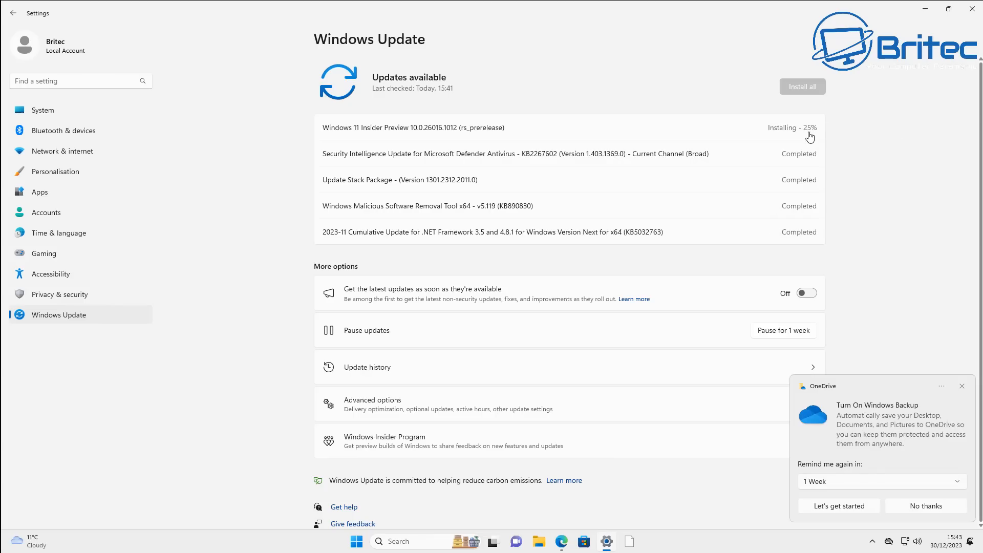
mouse_move(849, 165)
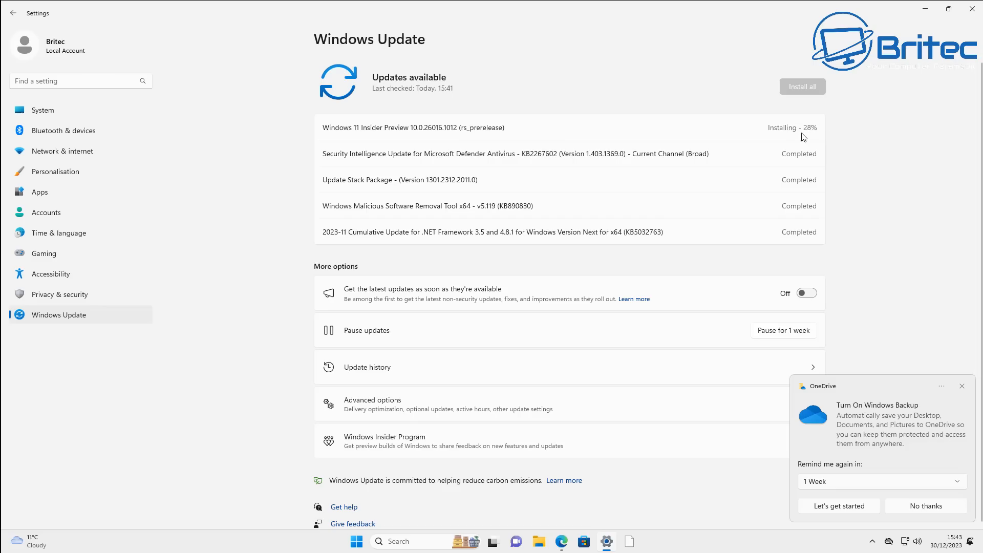
left_click(356, 541)
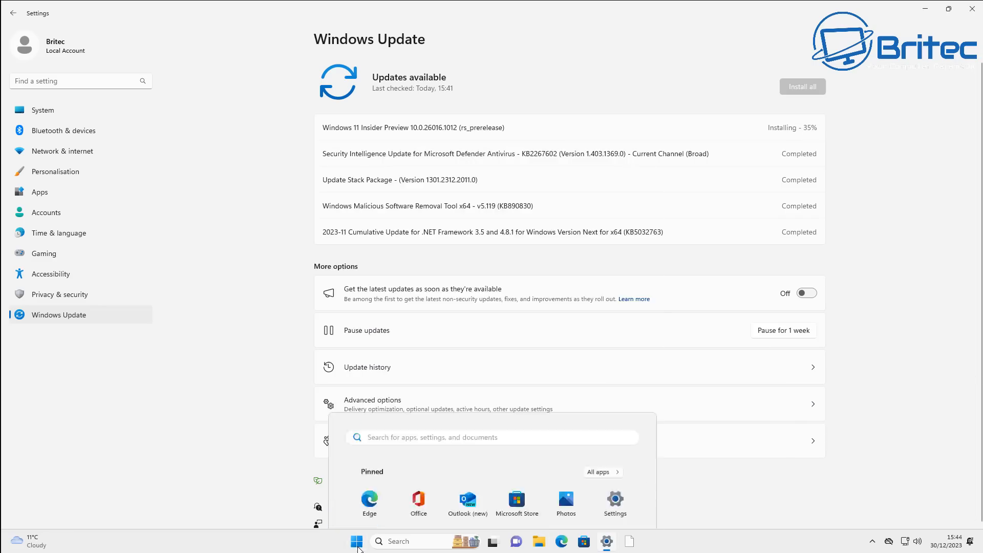
left_click(357, 541)
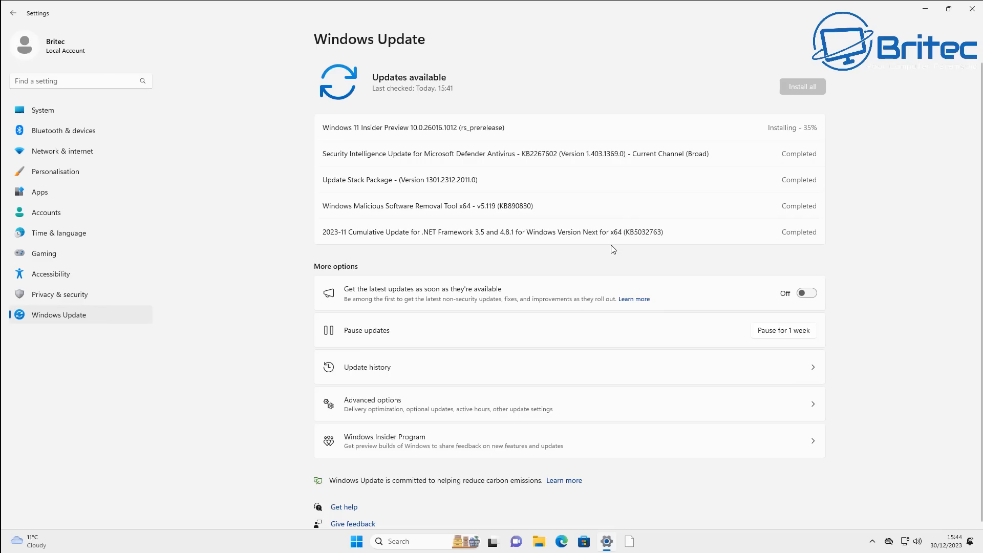
mouse_move(64, 130)
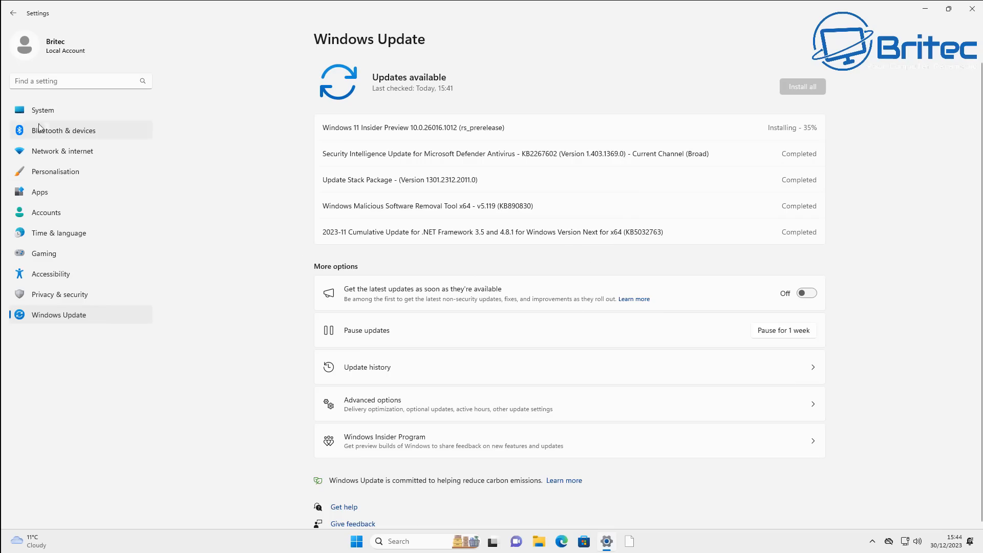
Step: Verify Reinstall now is greyed out under System > Recovery, then check Windows Update progress
left_click(43, 110)
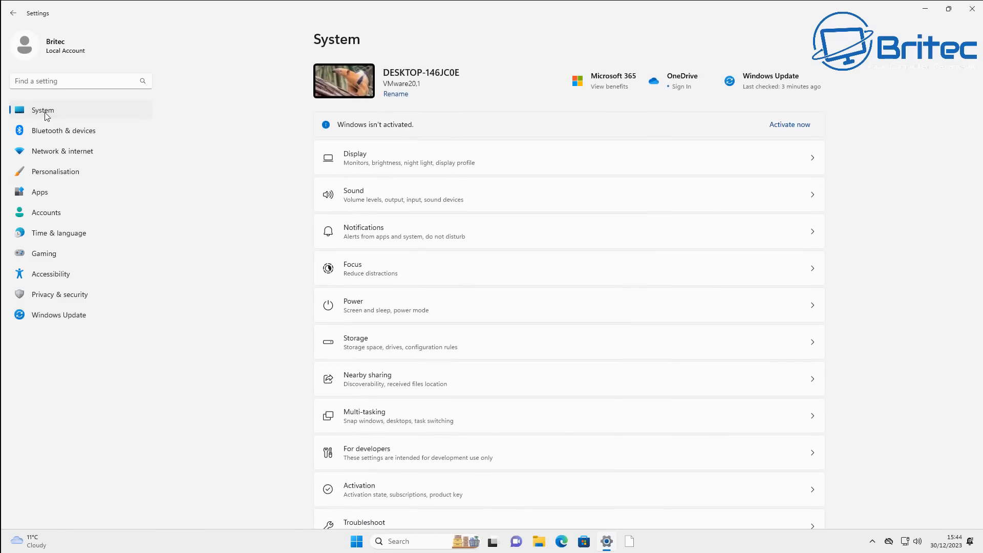
scroll("down", 3)
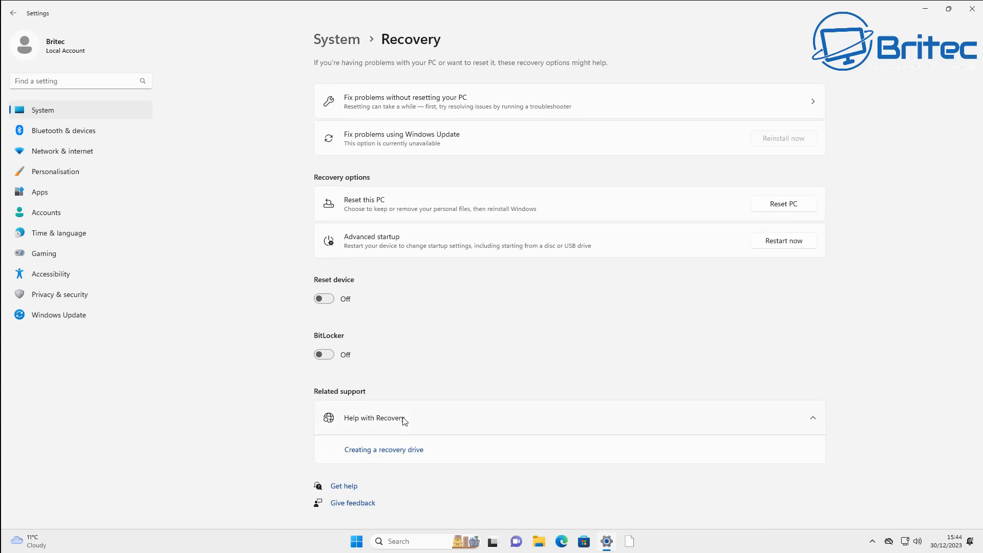
mouse_move(378, 159)
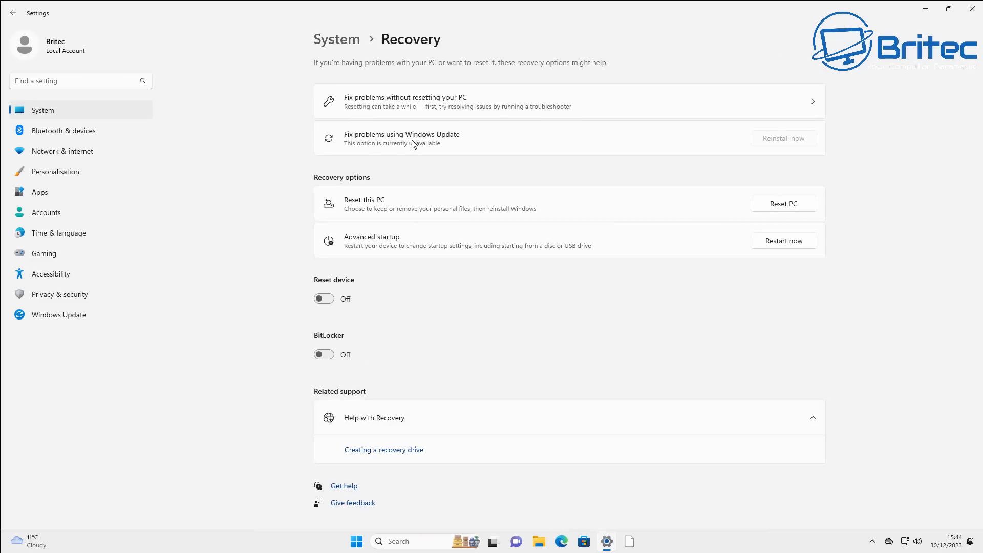
mouse_move(931, 28)
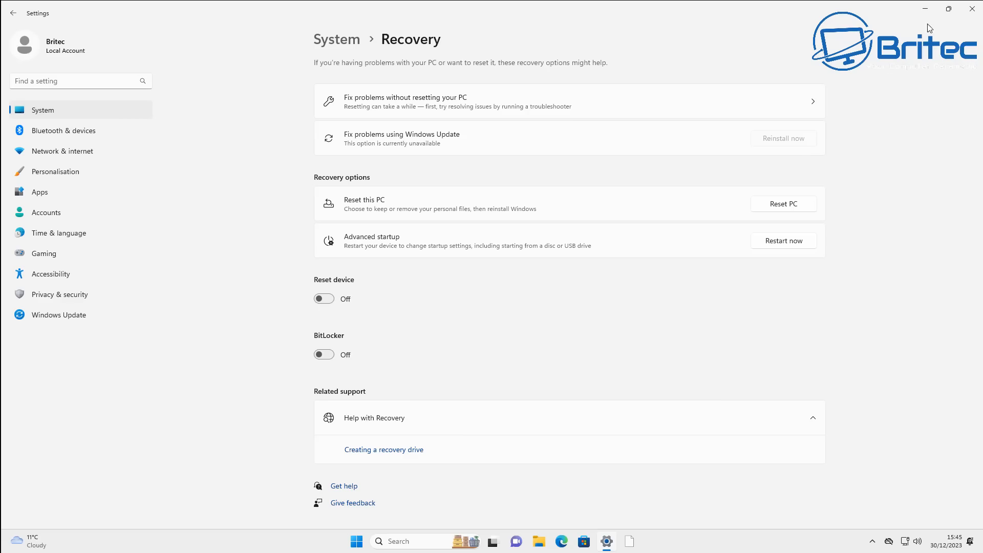
mouse_move(928, 18)
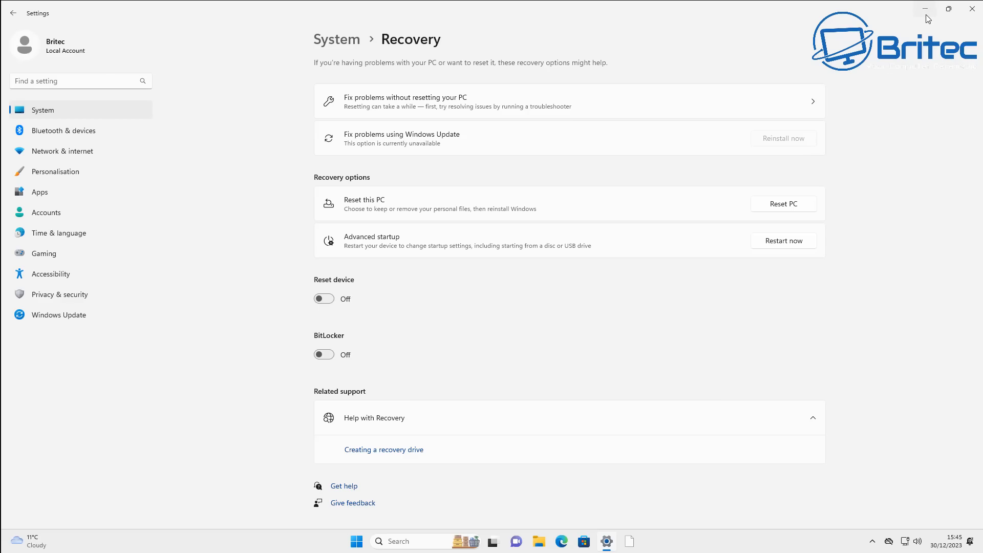
left_click(927, 9)
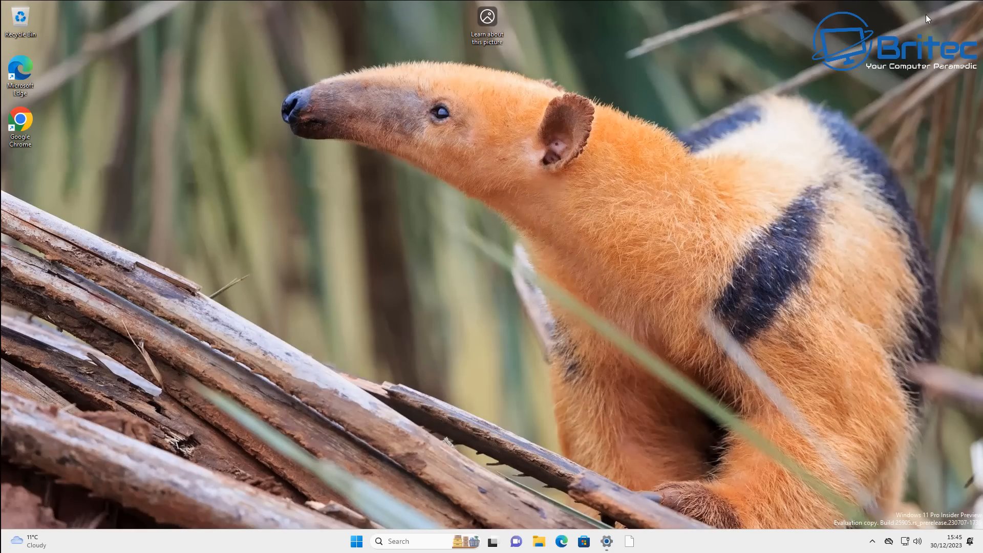
left_click(605, 541)
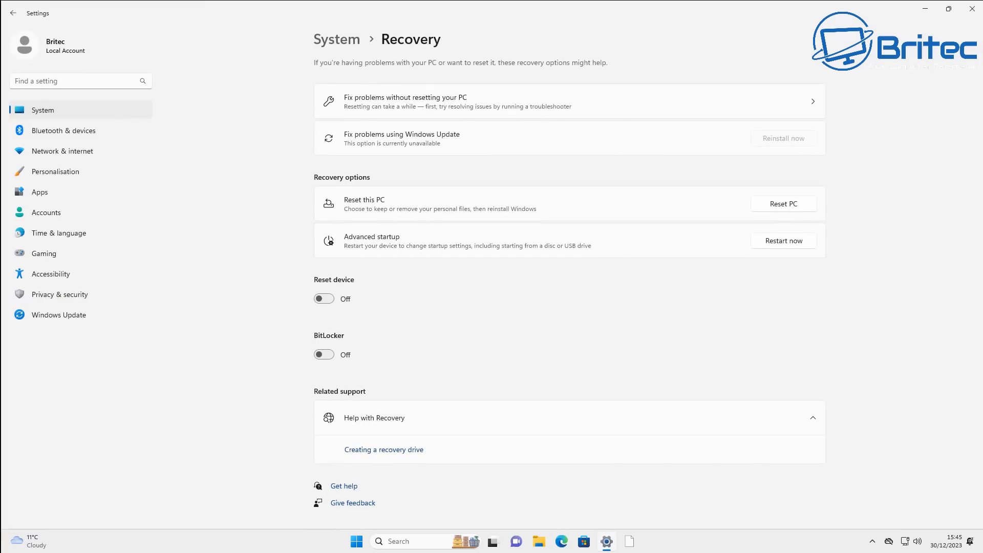
left_click(59, 315)
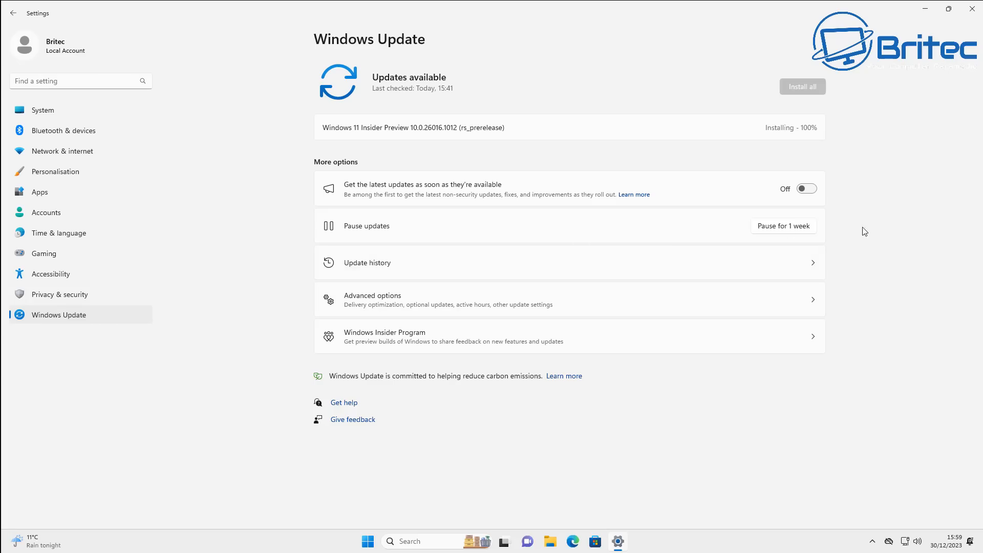
mouse_move(806, 128)
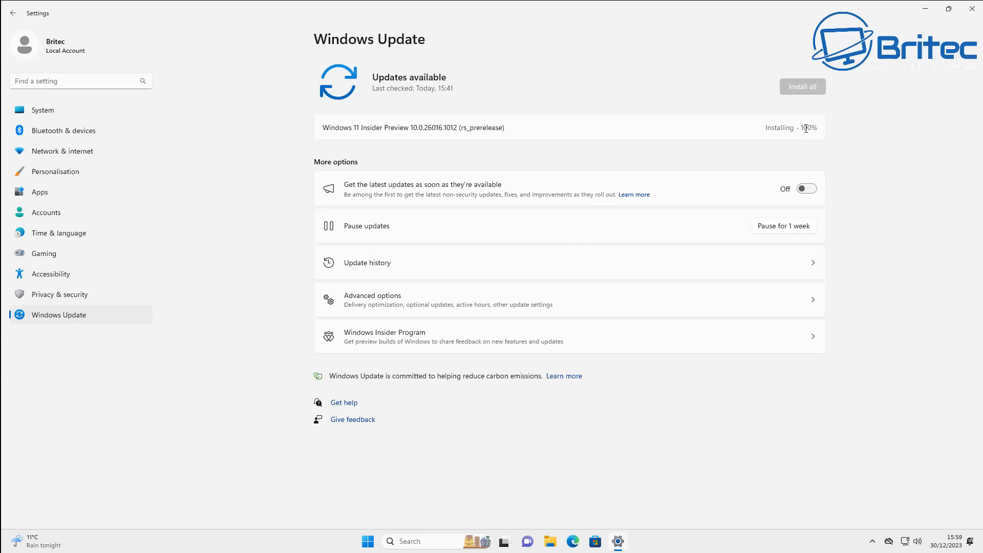
mouse_move(976, 8)
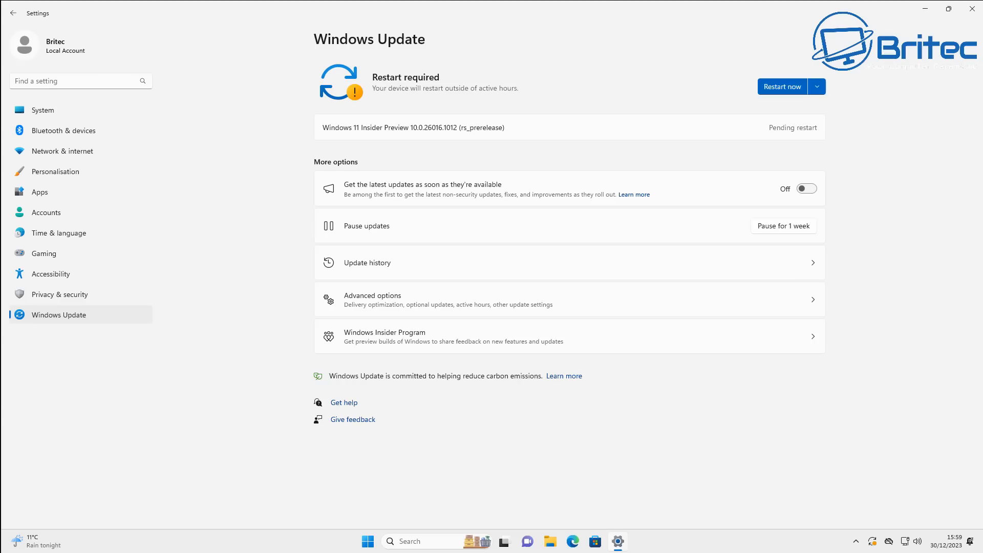
mouse_move(782, 150)
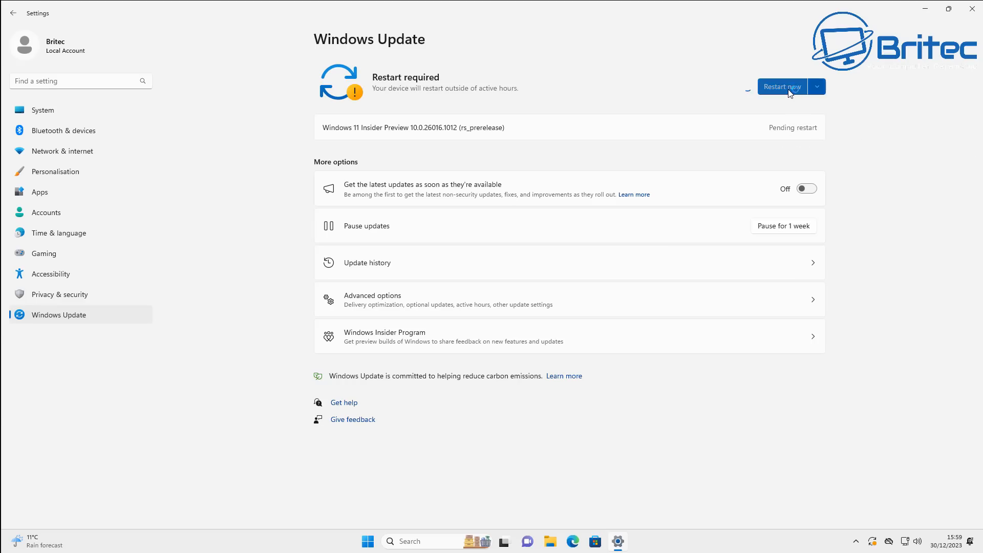
Step: Restart now from the Windows Update page to finish installing build 26016
left_click(782, 87)
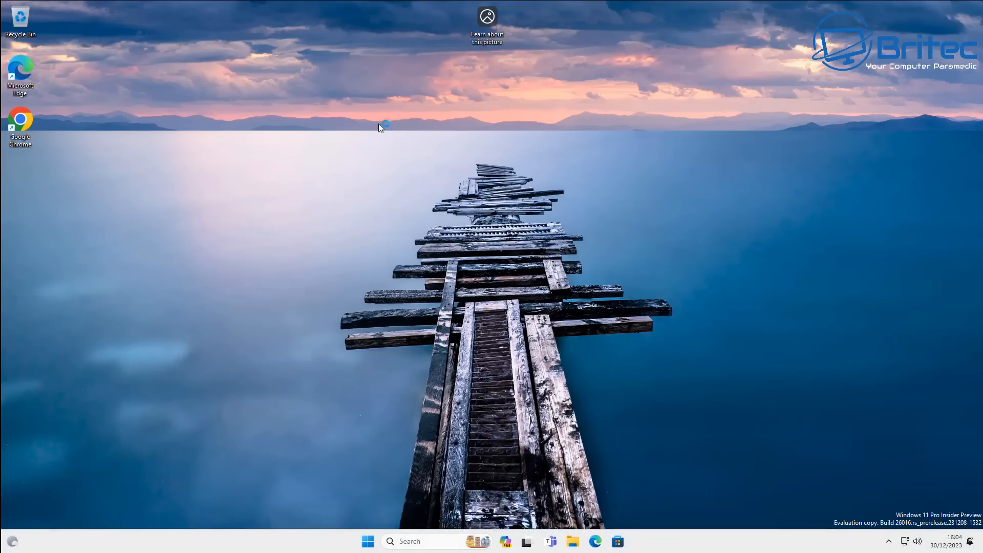
mouse_move(20, 119)
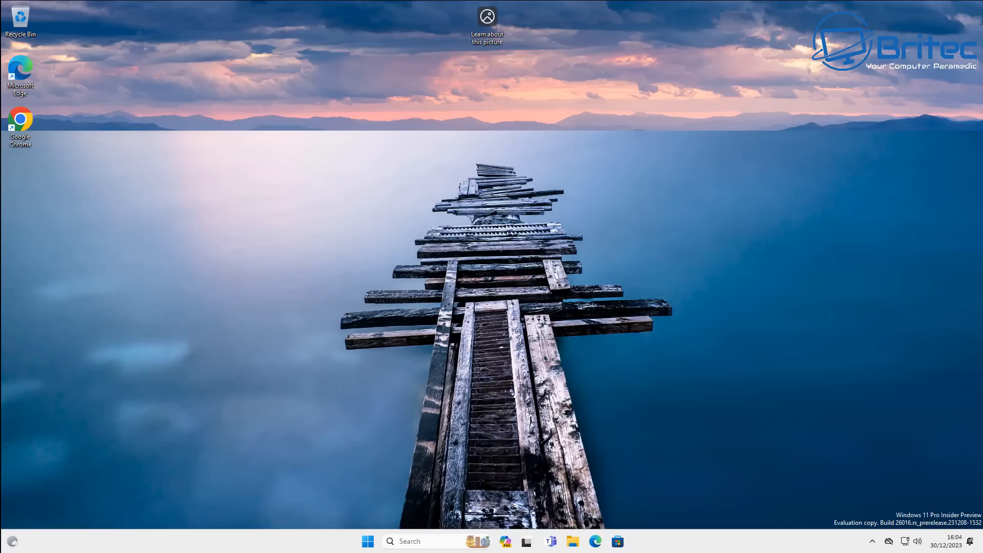
Step: Reopen Settings from Start and scroll the System page toward Recovery
left_click(368, 541)
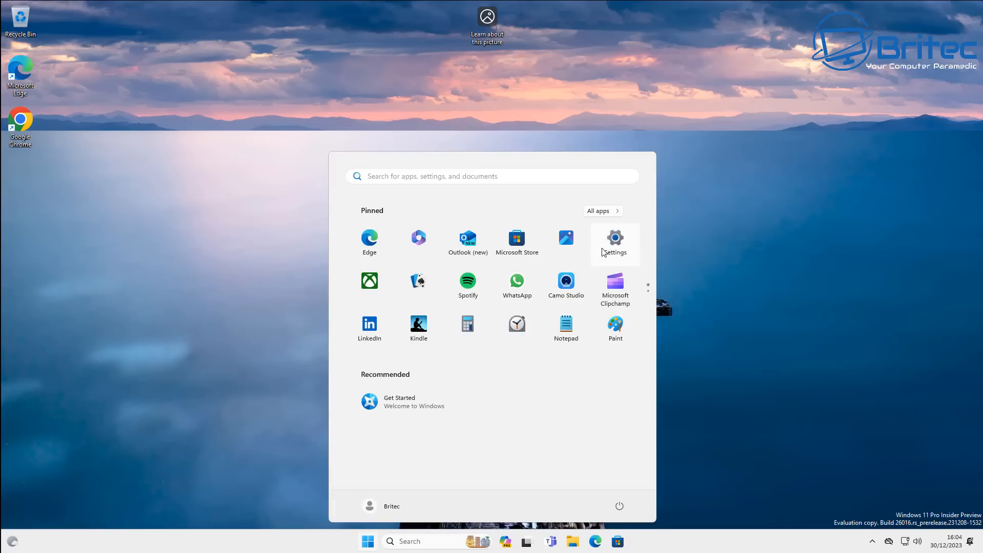
left_click(615, 238)
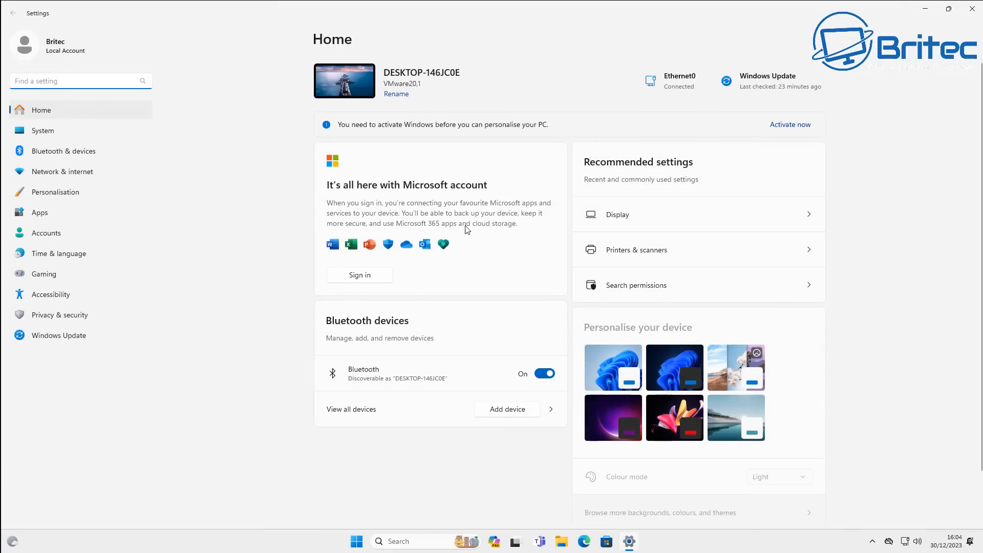
mouse_move(43, 130)
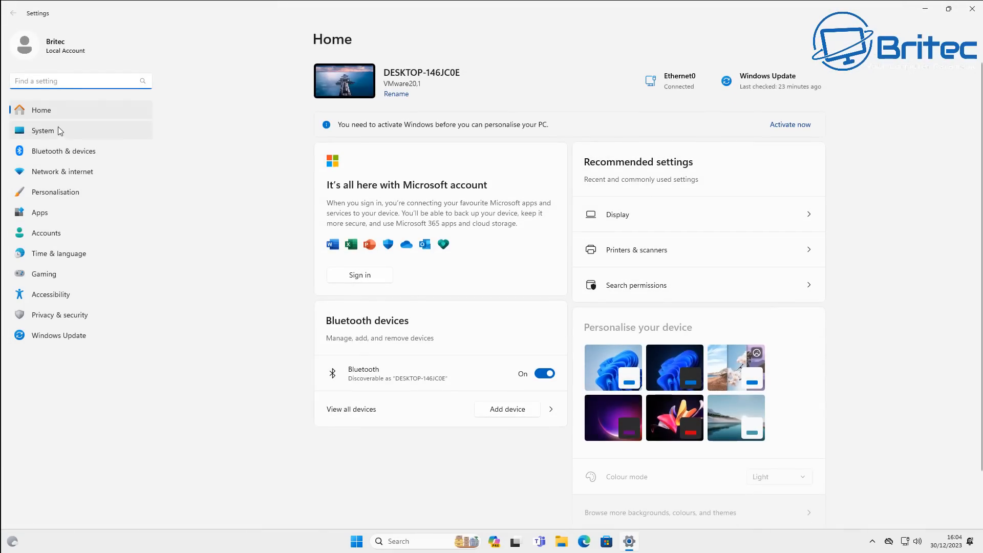
mouse_move(42, 109)
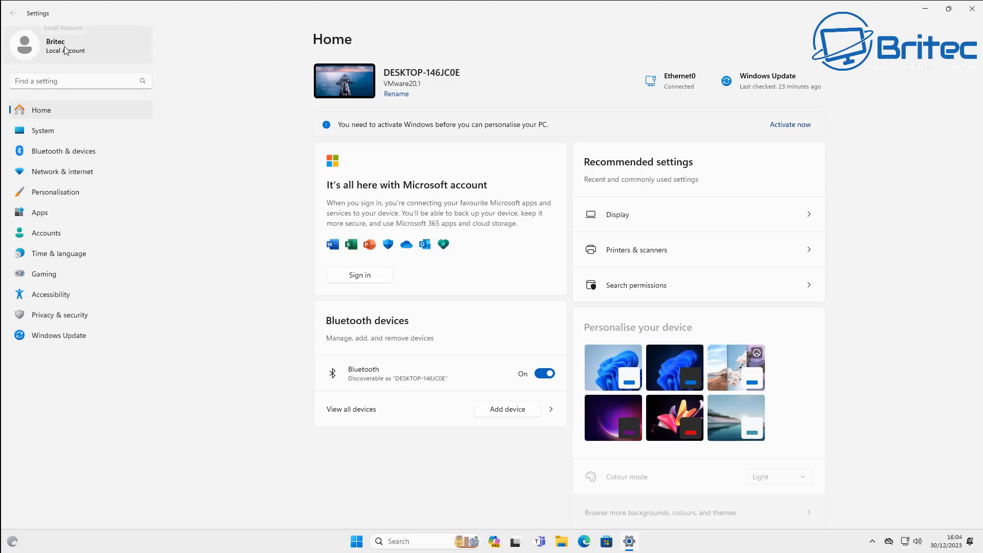
mouse_move(40, 117)
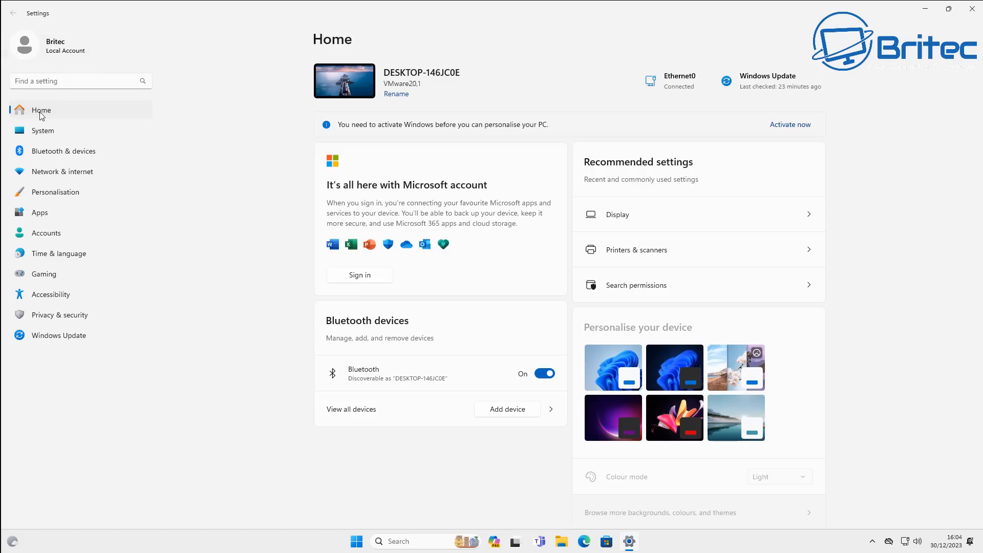
left_click(45, 233)
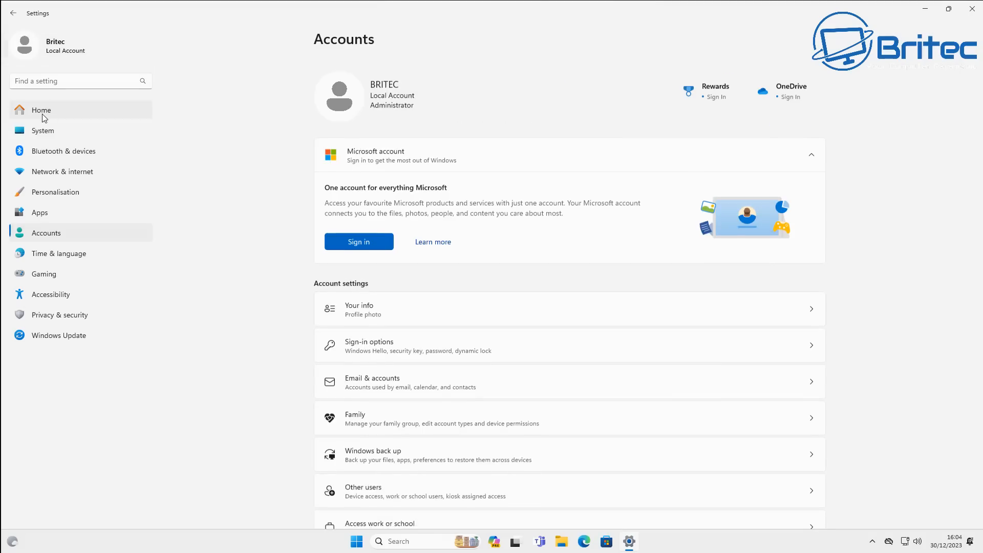
left_click(43, 130)
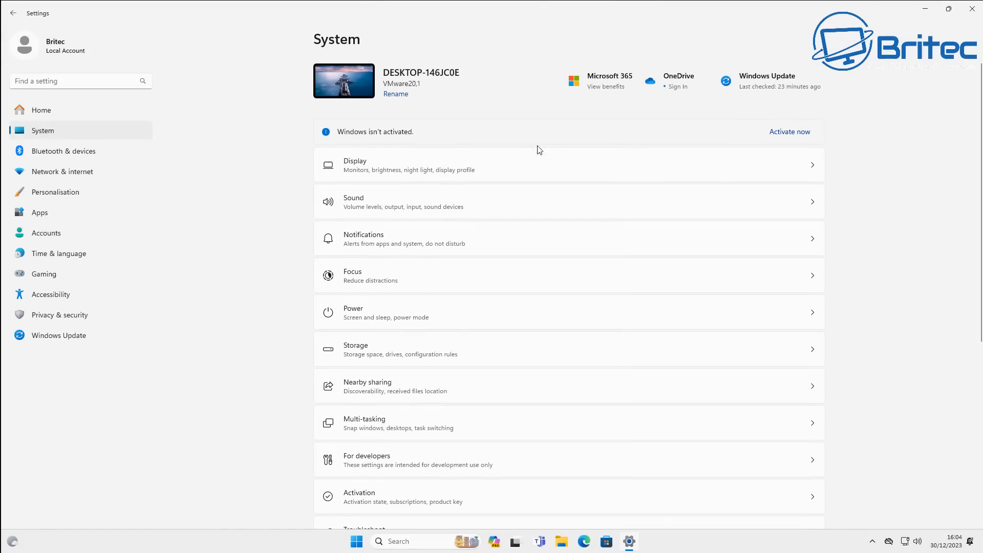
scroll("down", 3)
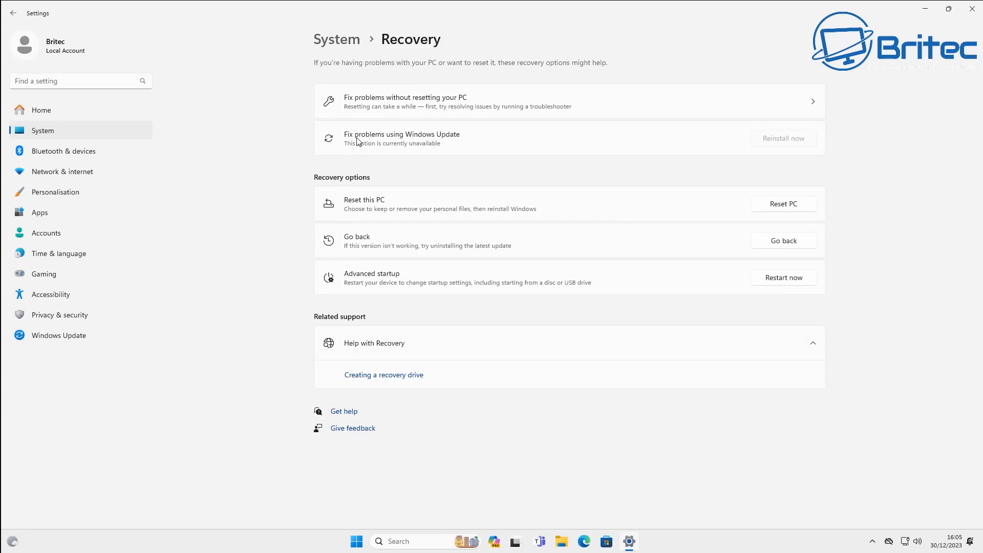
mouse_move(791, 140)
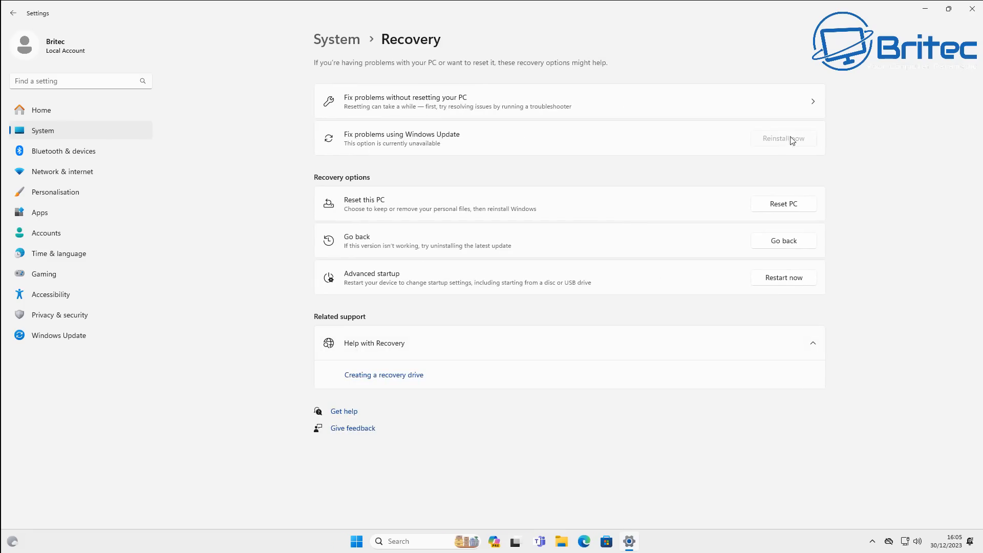
mouse_move(775, 132)
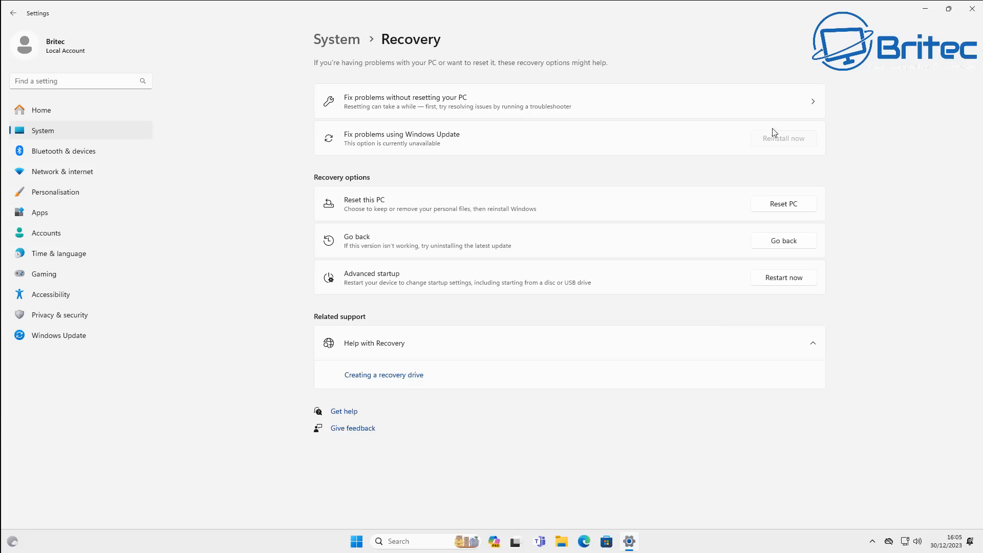
mouse_move(816, 144)
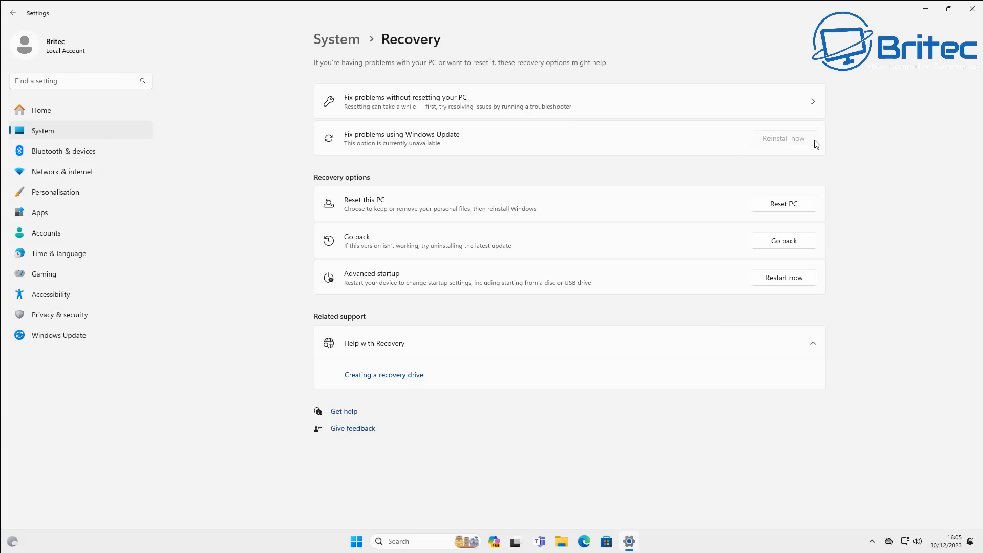
mouse_move(793, 145)
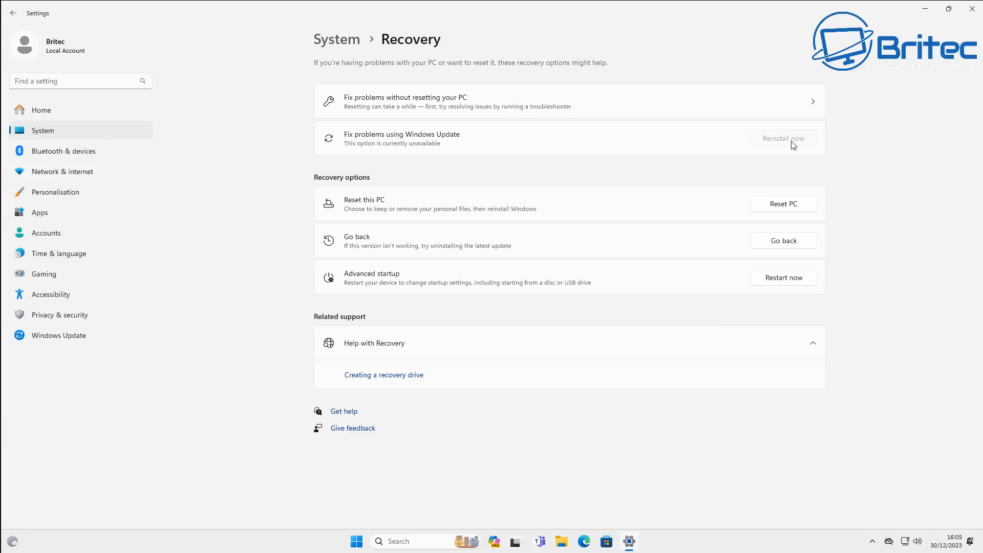
mouse_move(381, 155)
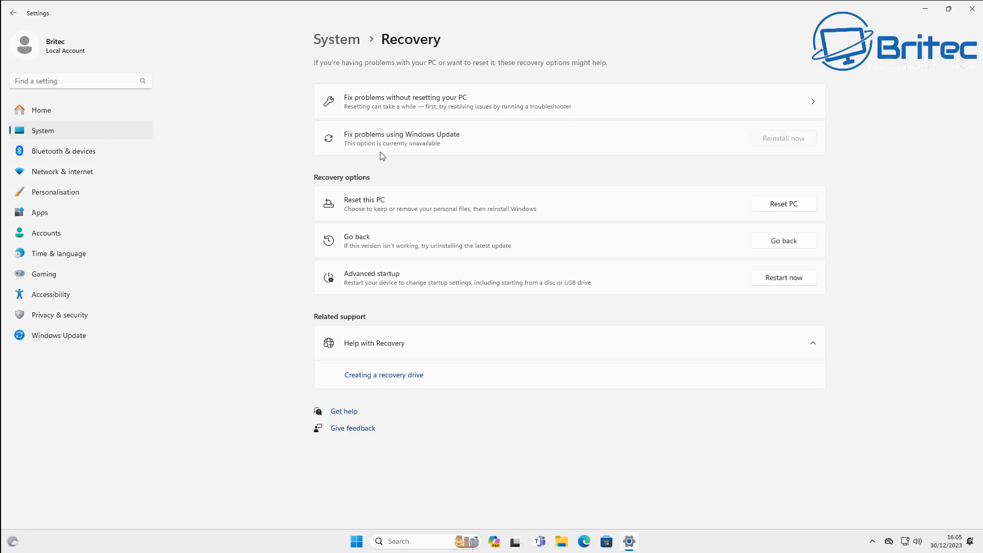
mouse_move(583, 153)
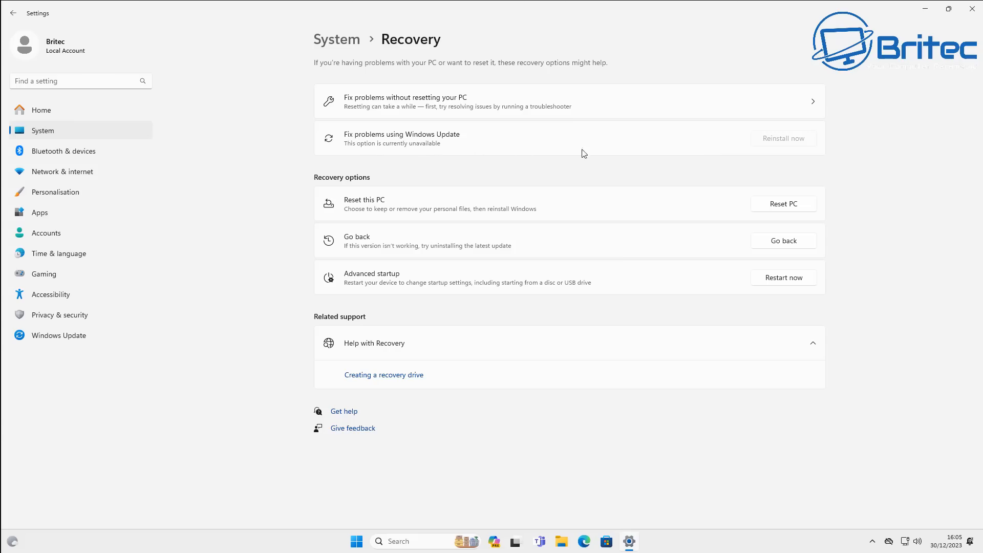
mouse_move(794, 145)
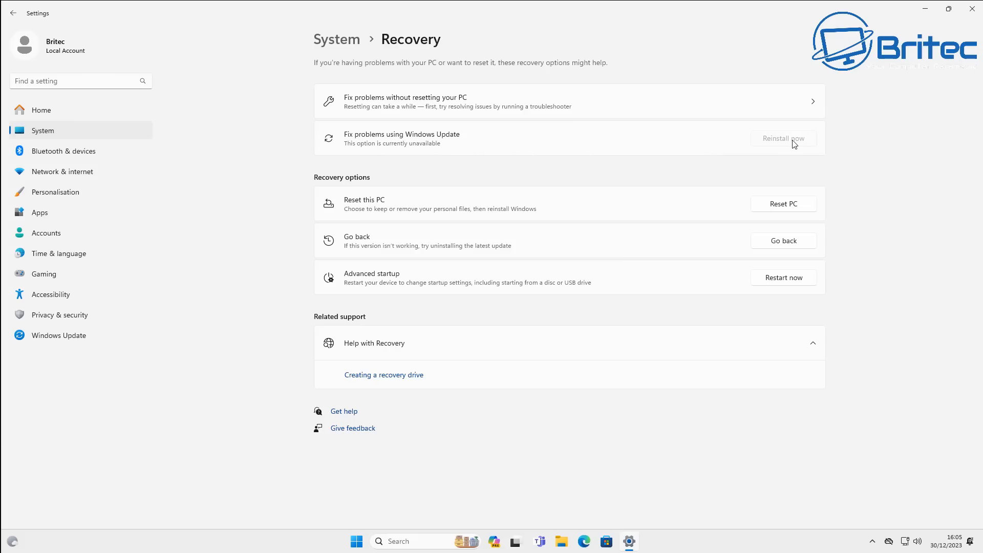
mouse_move(785, 145)
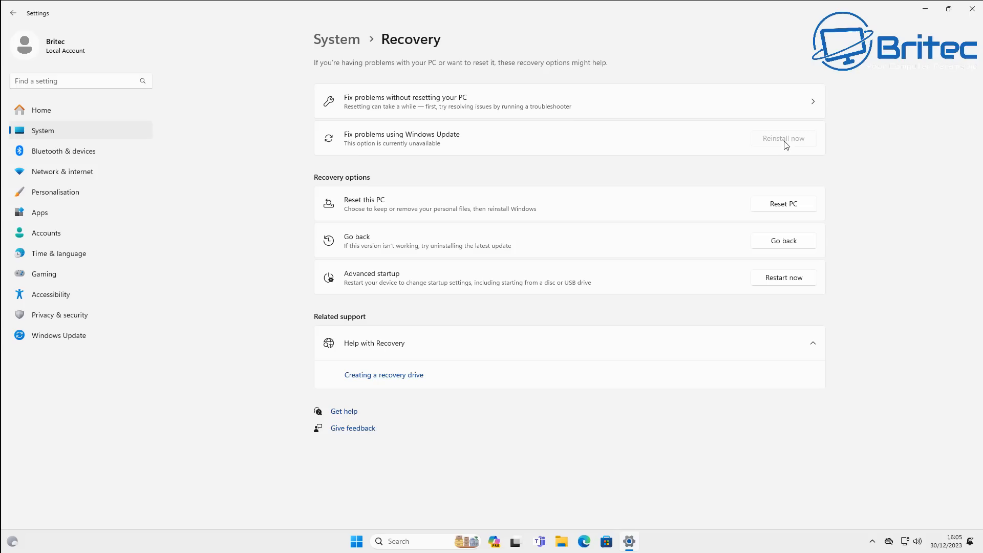
mouse_move(802, 145)
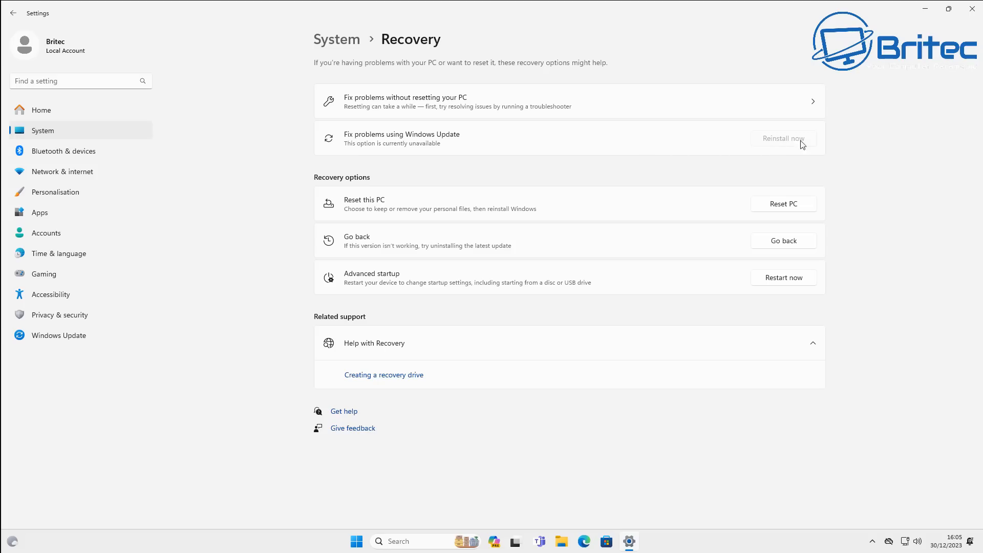
mouse_move(815, 145)
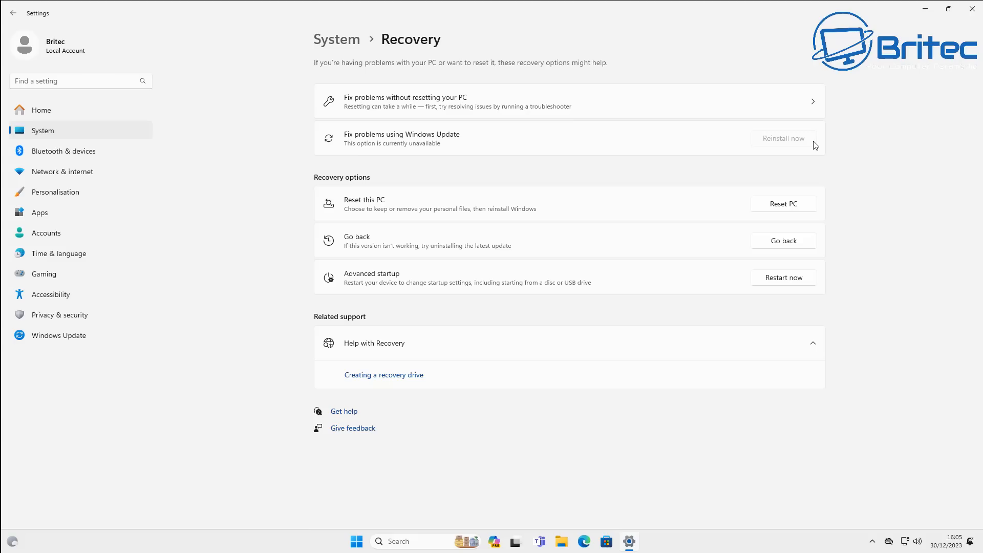
Step: Close Settings after seeing Reinstall now is unavailable, returning to the build 26016 desktop
left_click(972, 8)
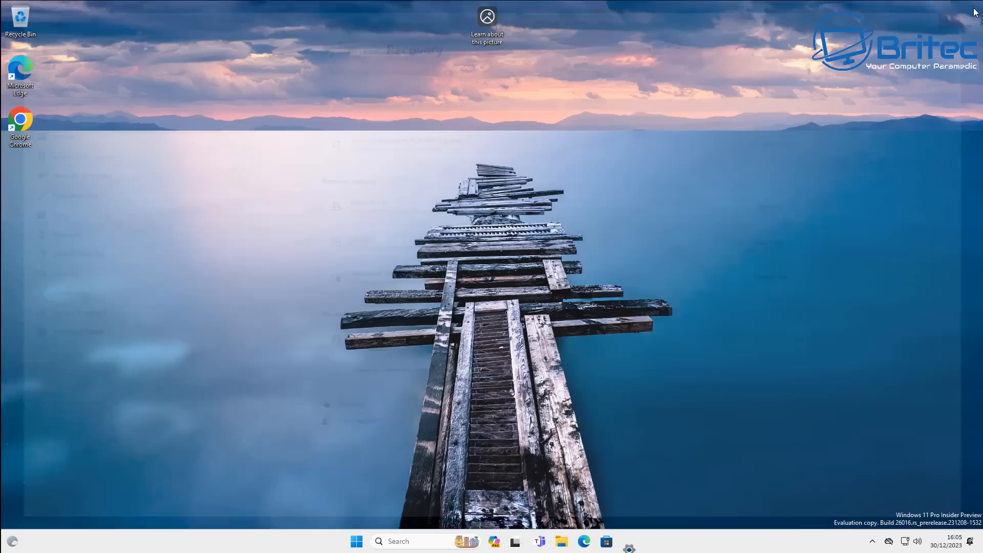